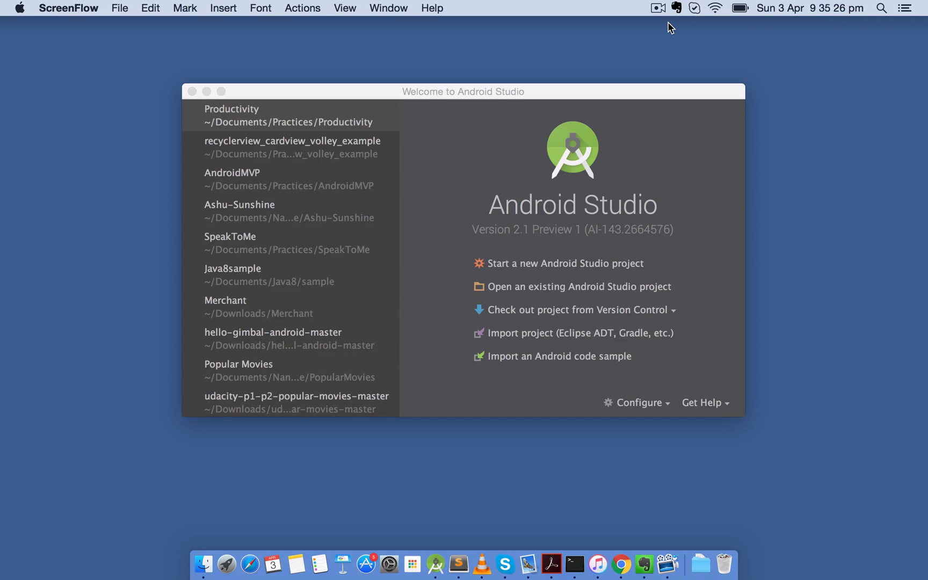
pyautogui.moveTo(368, 111)
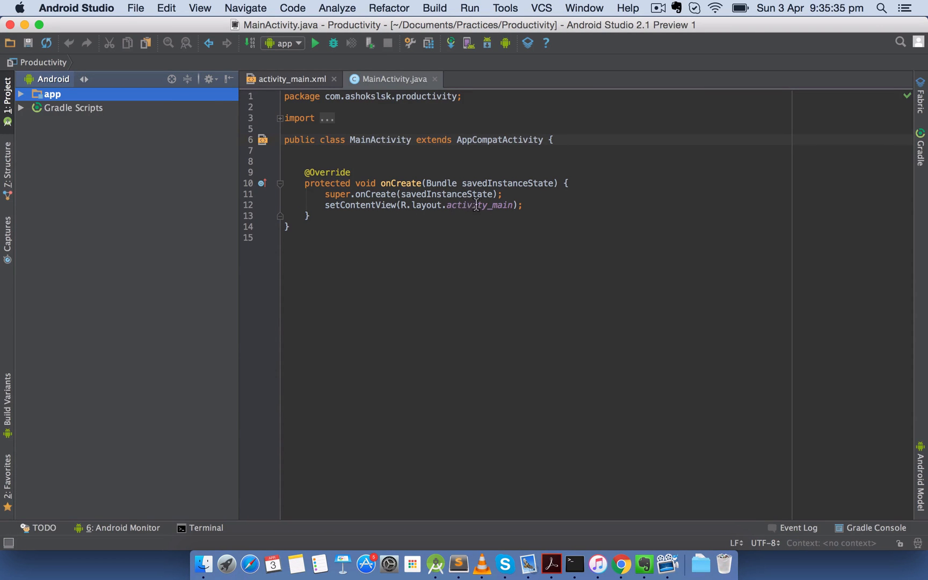
# - View activity_main.xml as XML source, close it, and return to the end of onCreate in MainActivity.java
pyautogui.click(293, 78)
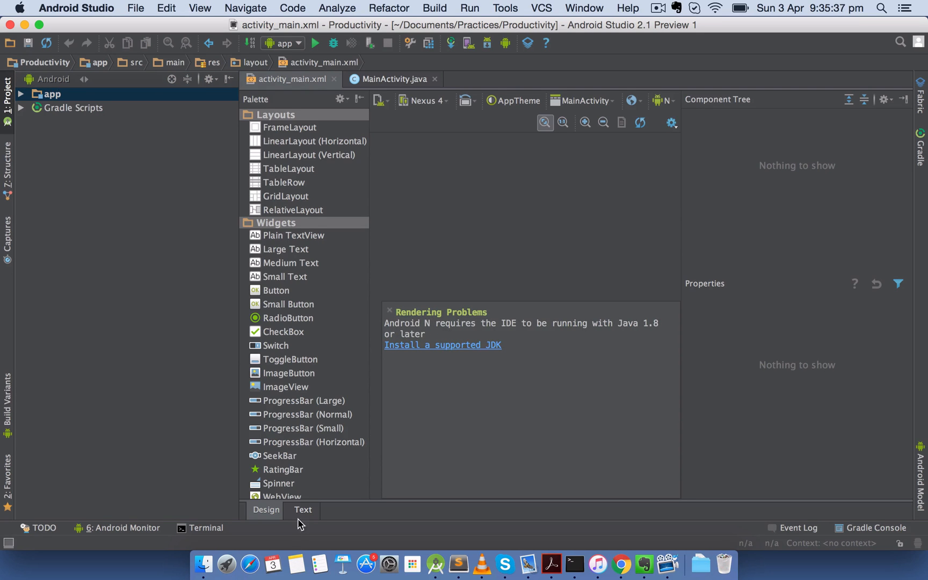
pyautogui.click(303, 509)
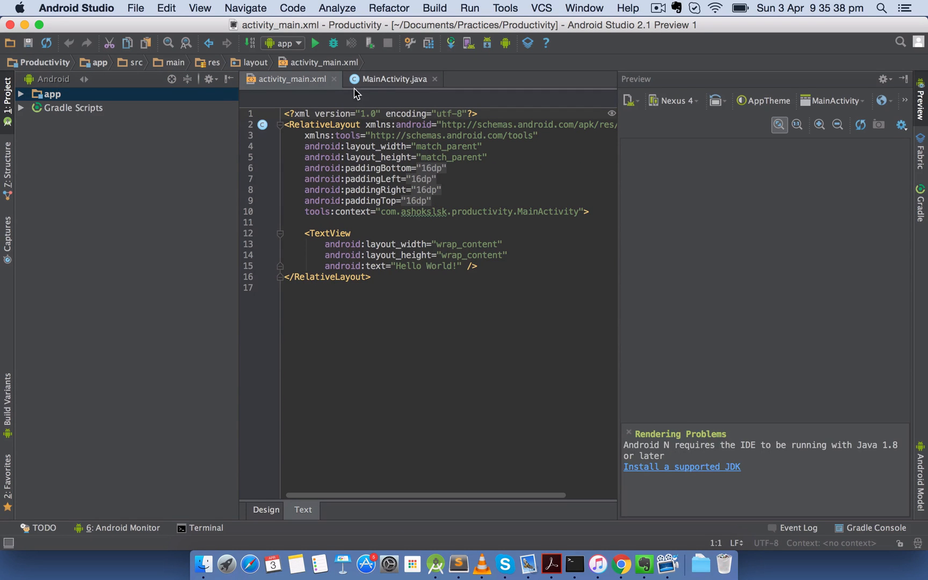
pyautogui.click(392, 78)
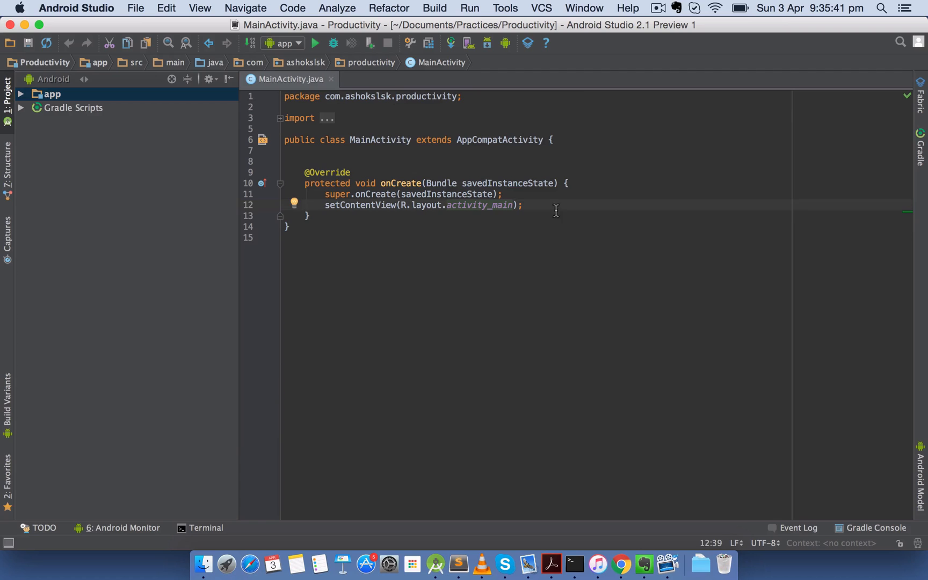
pyautogui.click(307, 216)
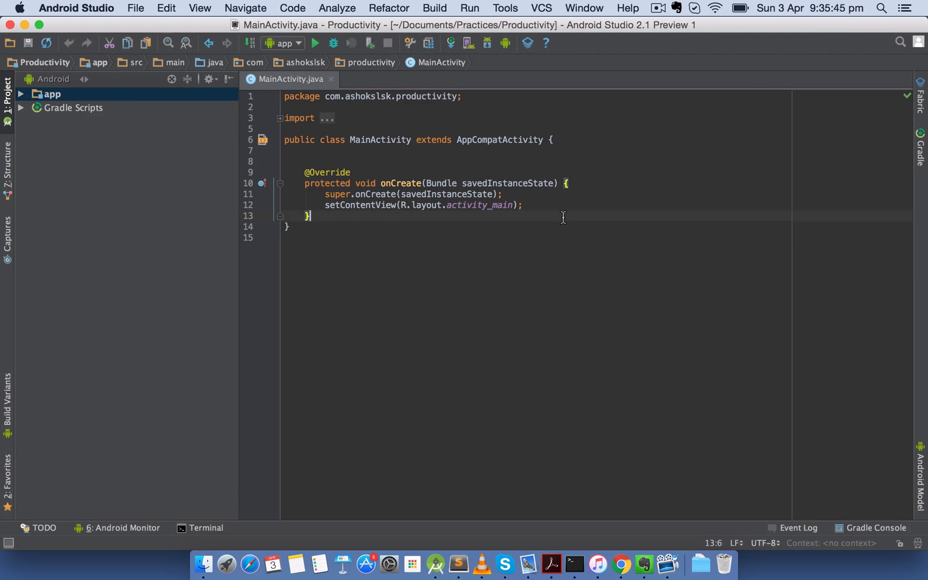
pyautogui.moveTo(393, 180)
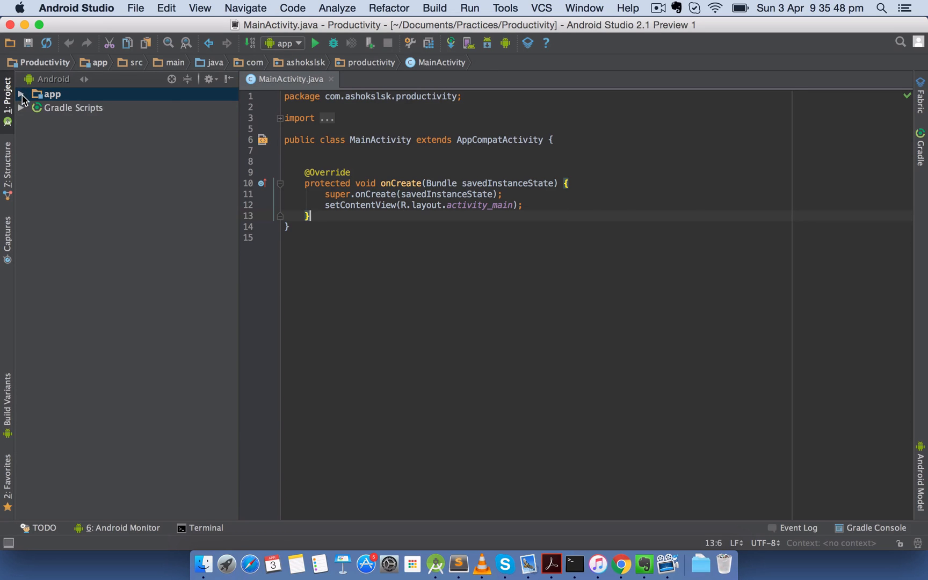
# - Expand the app module and start editing on a new blank line inside the MainActivity class
pyautogui.click(21, 95)
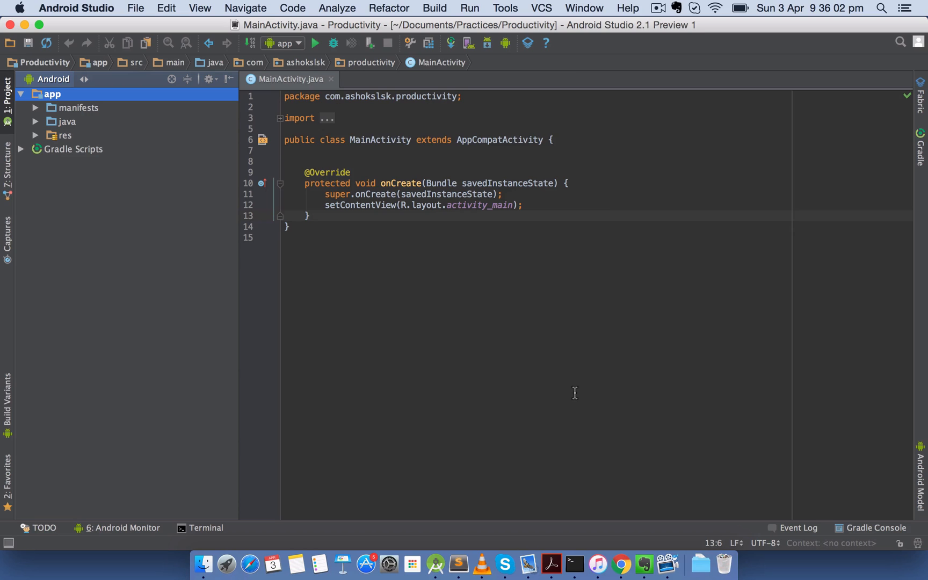
pyautogui.moveTo(478, 153)
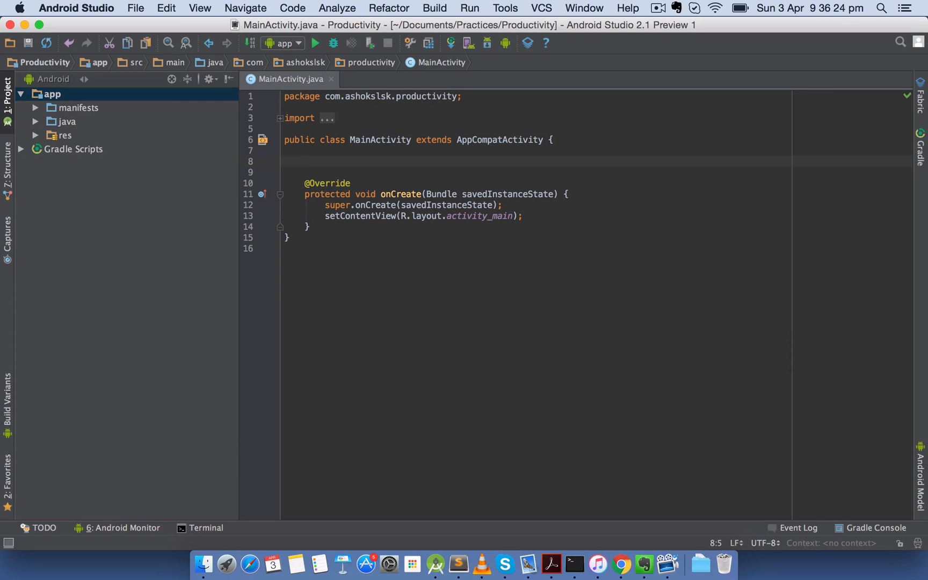
pyautogui.click(305, 161)
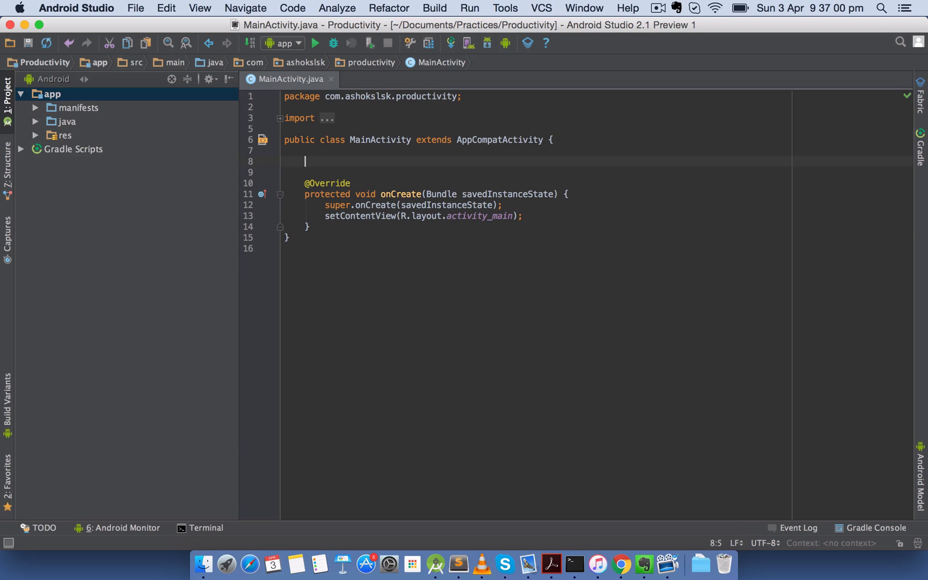
# - Expand the logt template into private static final String TAG = "MainActivity"
pyautogui.write('log')
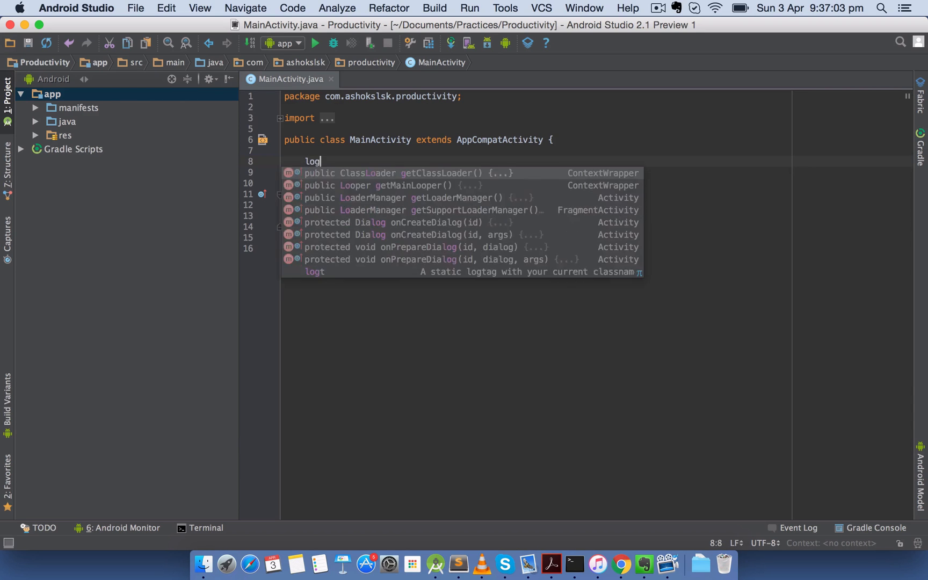
pyautogui.press('Tab')
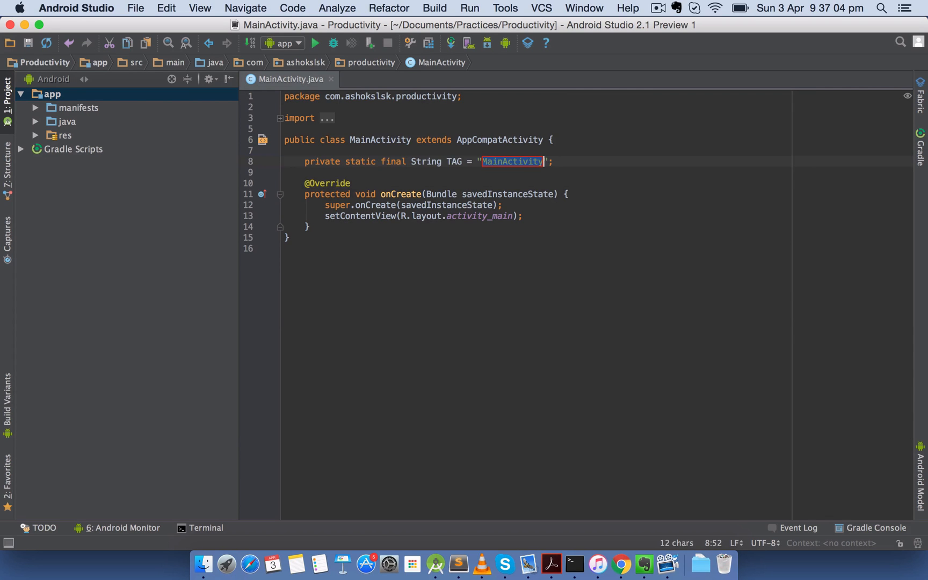
pyautogui.click(284, 150)
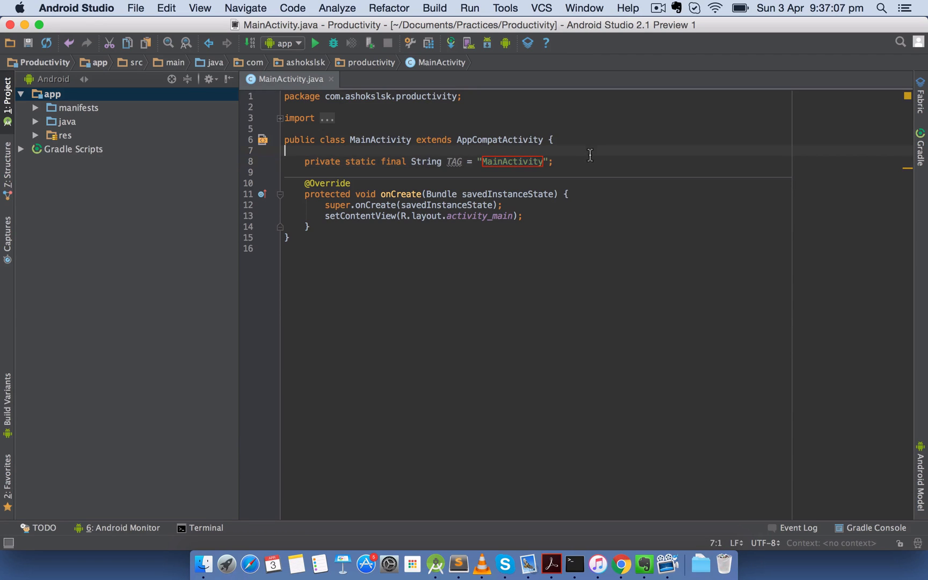
pyautogui.doubleClick(511, 161)
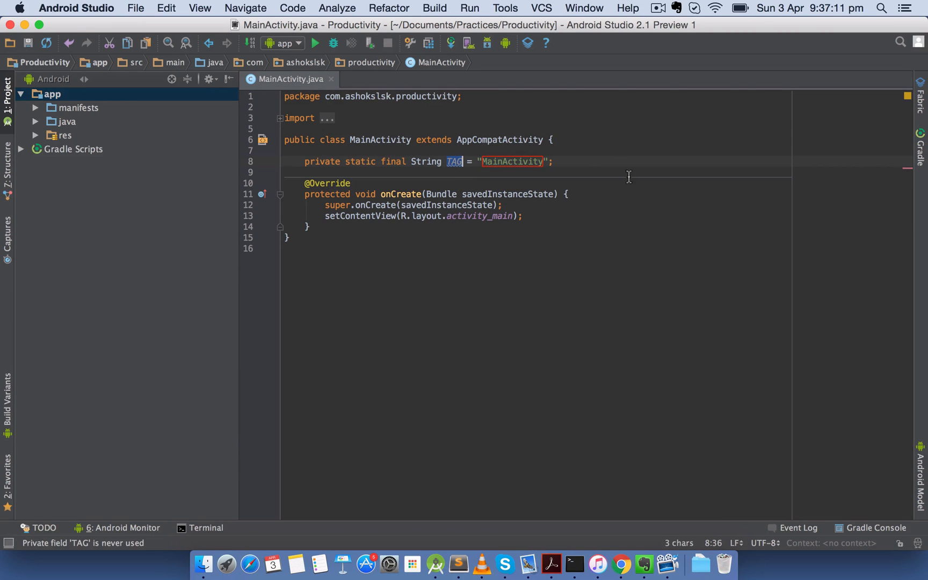
pyautogui.moveTo(454, 161)
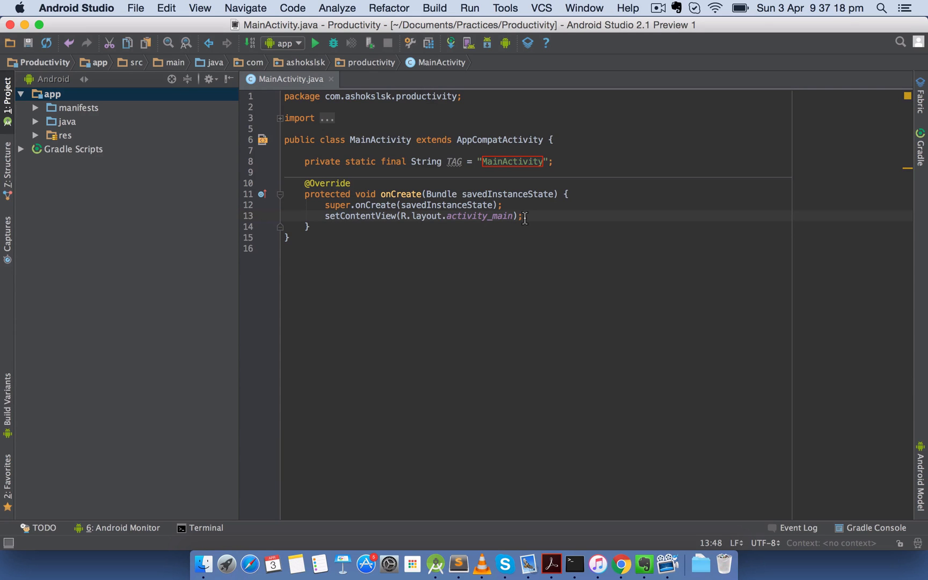
# - Write Log.d(TAG, "AndroidAbcd is fantastic"); at the end of onCreate
pyautogui.write('Lo')
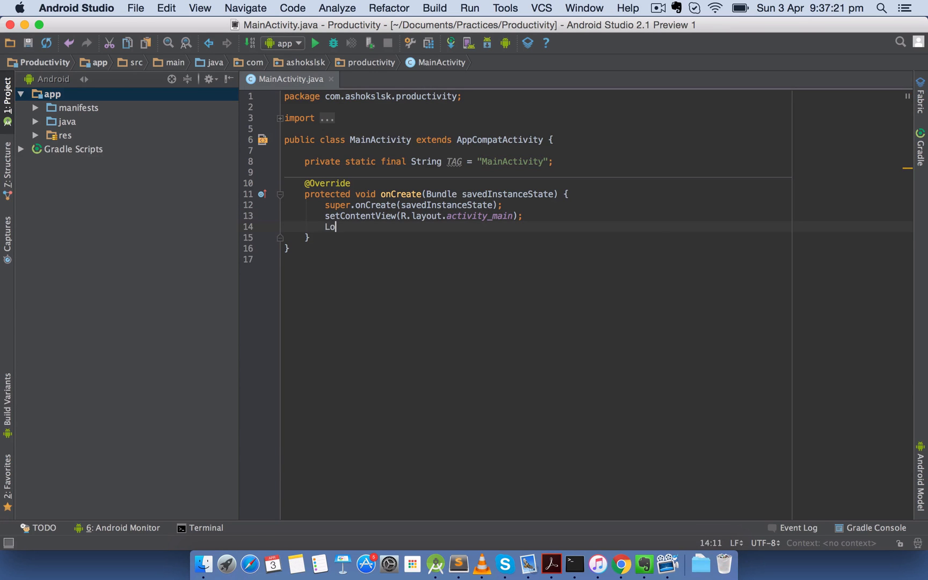
pyautogui.write('g.d(T')
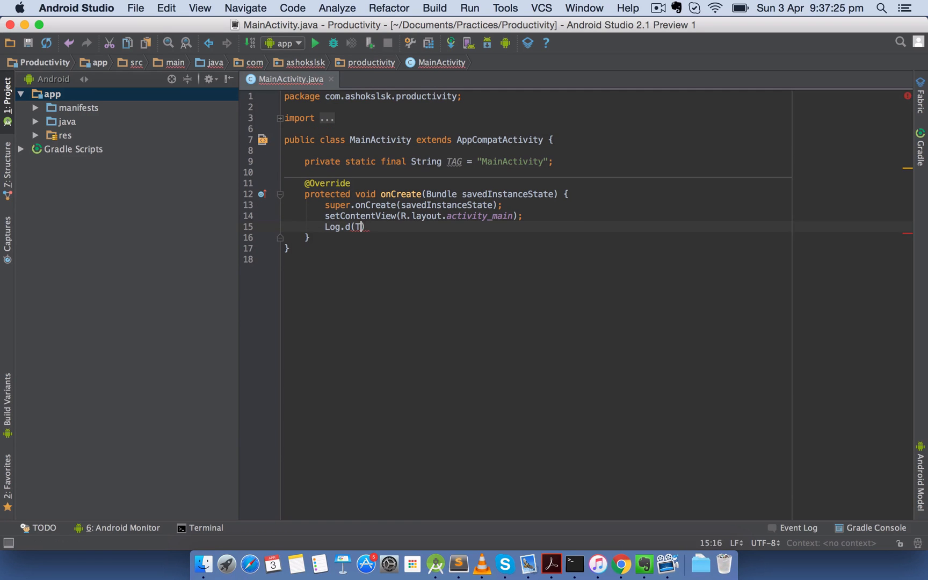
pyautogui.write('AG')
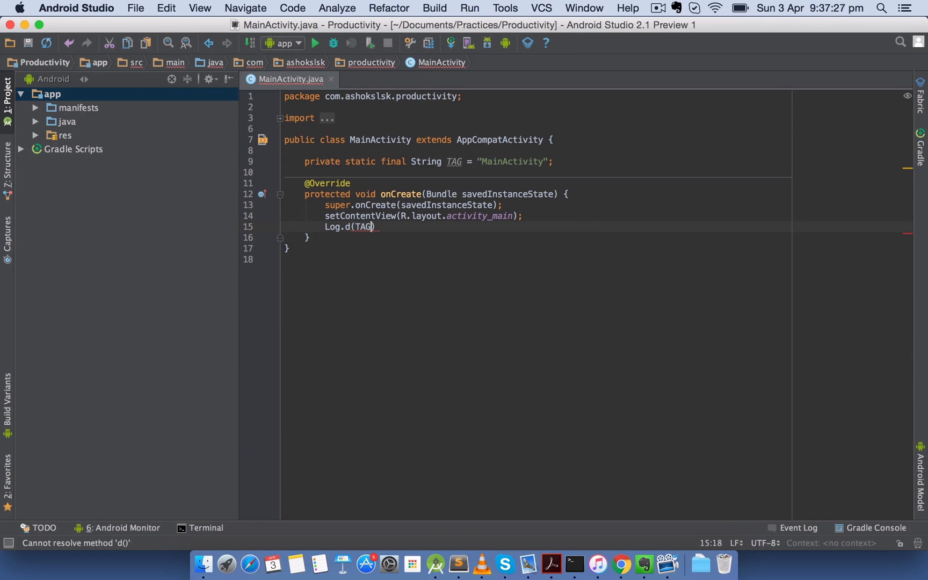
pyautogui.write(',""')
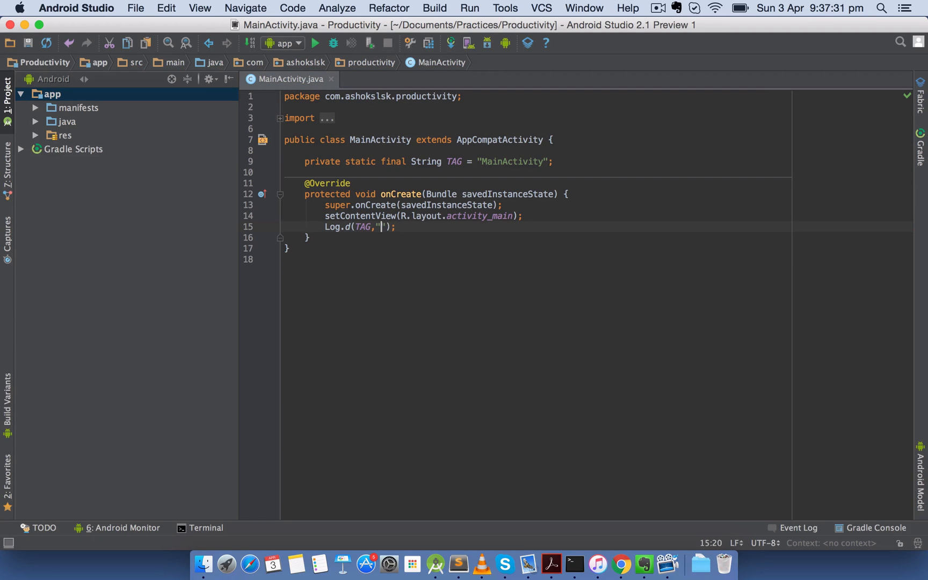
pyautogui.write('ashok')
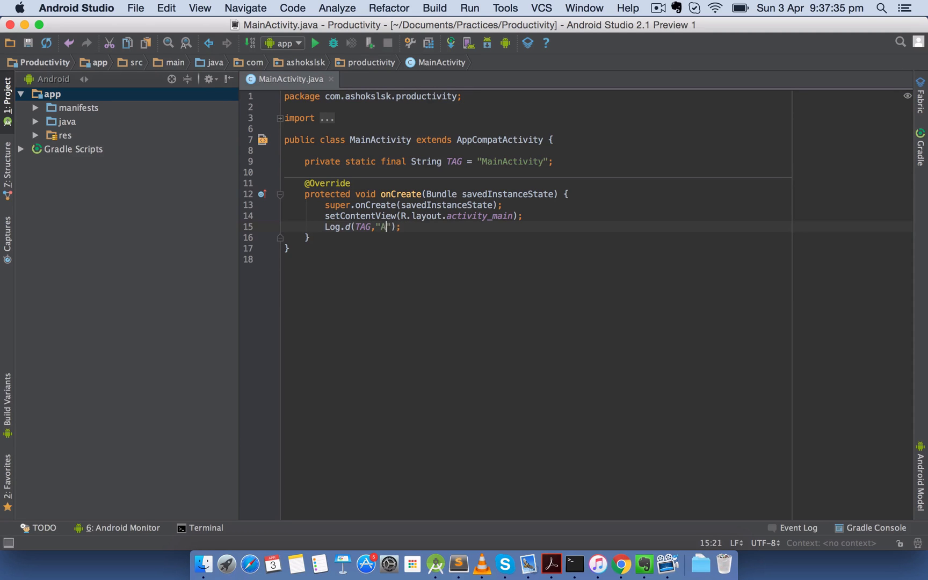
pyautogui.write('ndroidAbcd is')
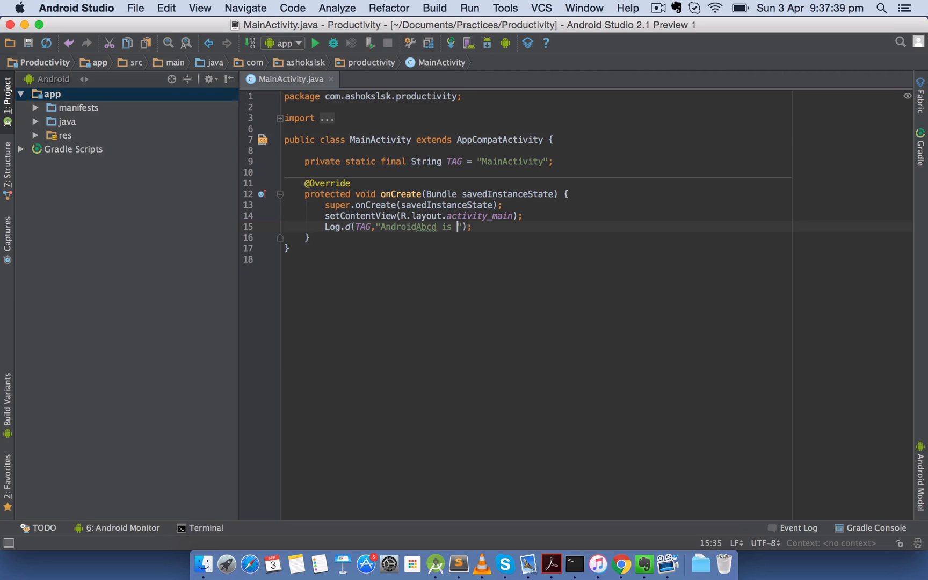
pyautogui.write('fantastic')
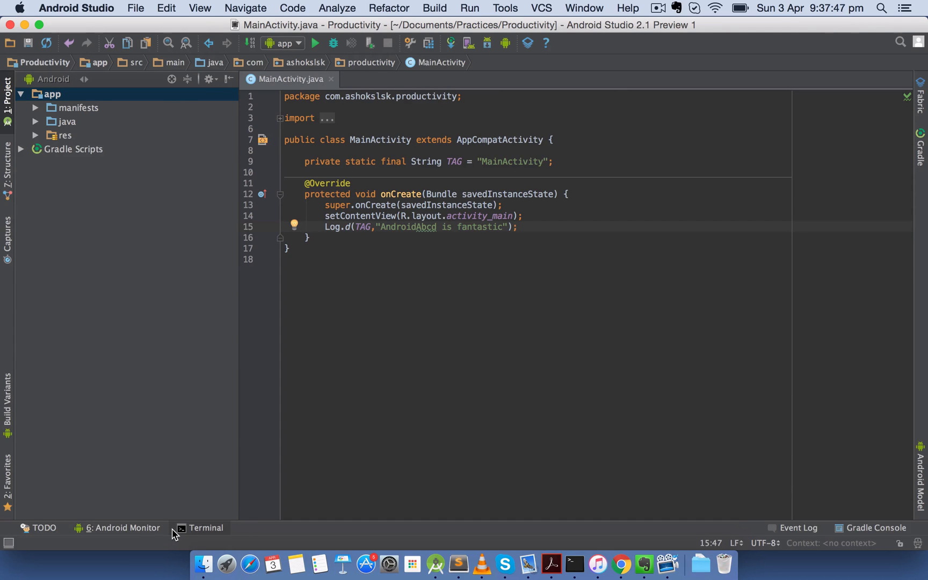
# - Show the Android Monitor logcat panel and remove the Log.d line from onCreate
pyautogui.click(122, 529)
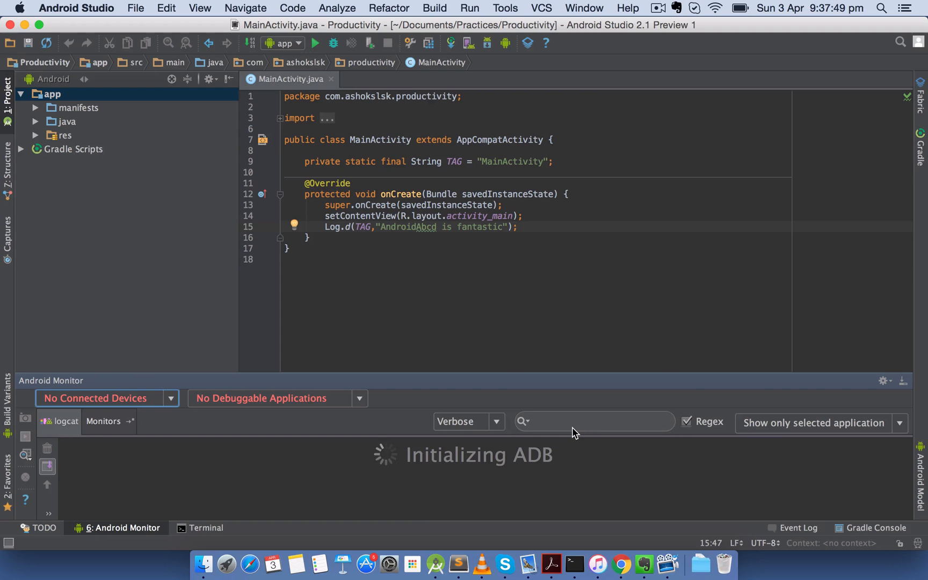
pyautogui.click(594, 420)
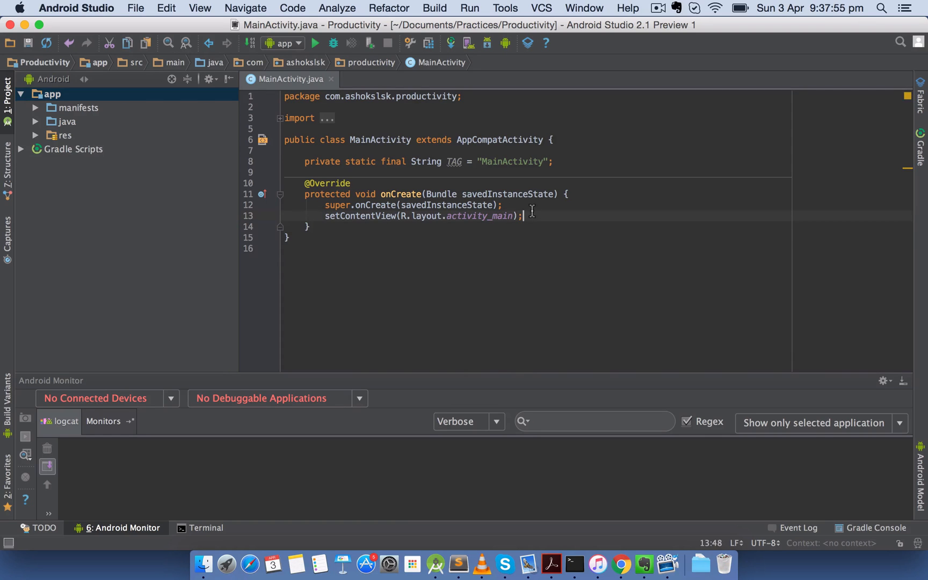
# - Make the onCreate Log.d statement report savedInstanceState.toString() via completion
pyautogui.write('lo')
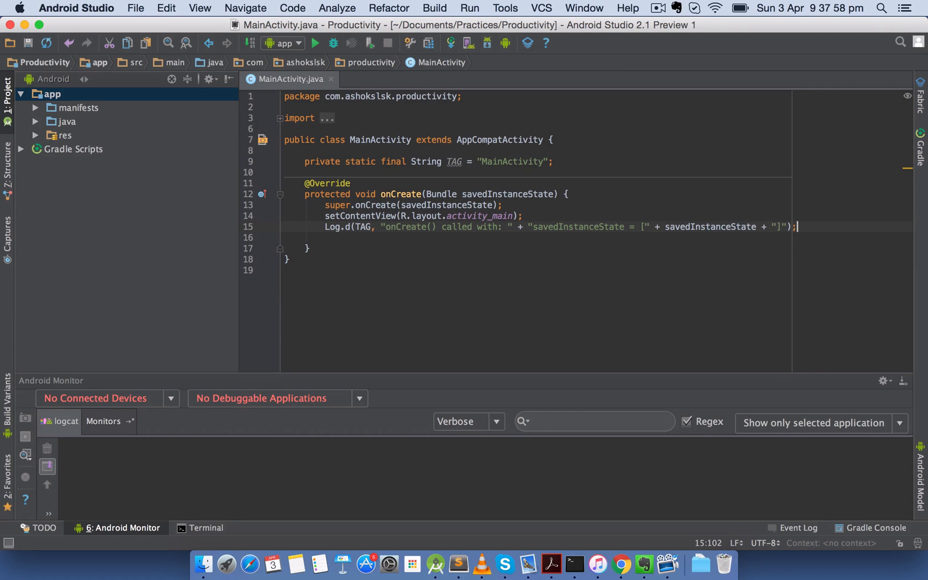
pyautogui.doubleClick(405, 227)
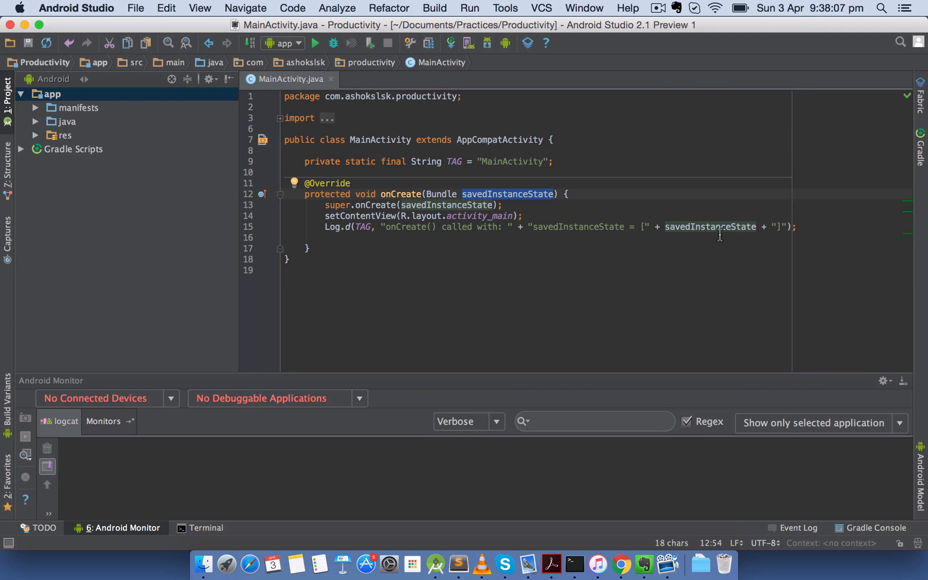
pyautogui.doubleClick(709, 227)
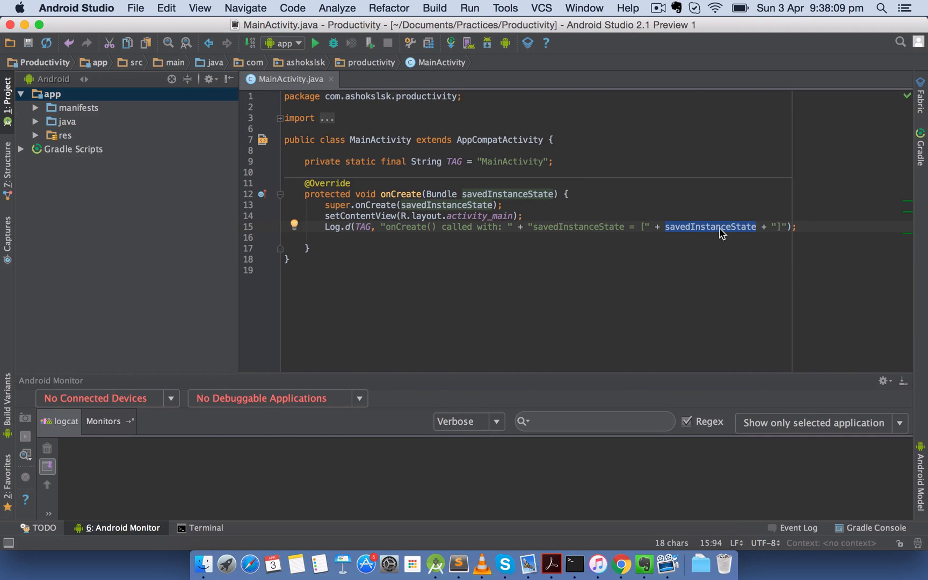
pyautogui.write('.toString(')
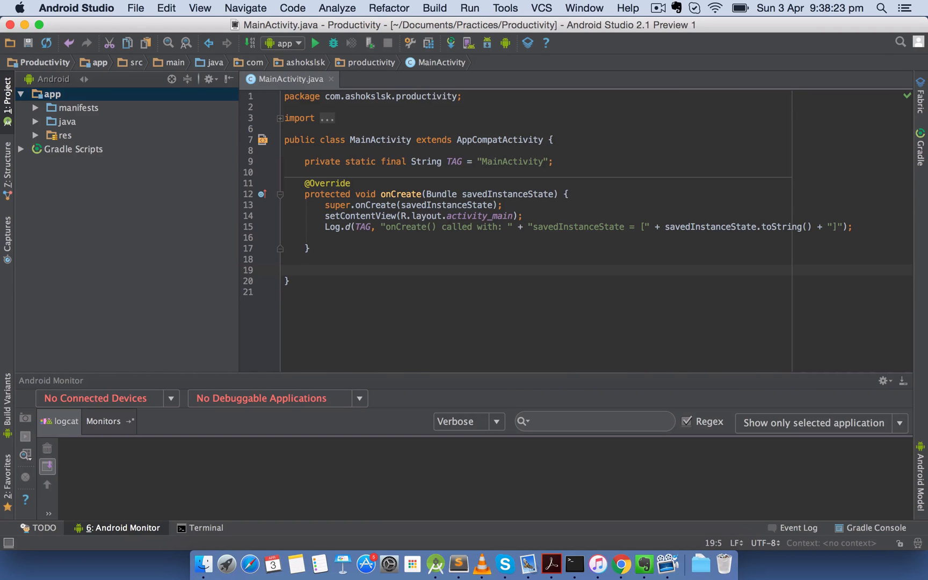
# - Generate an onRestart override calling super.onRestart() from the 'onre' completion
pyautogui.write('onre')
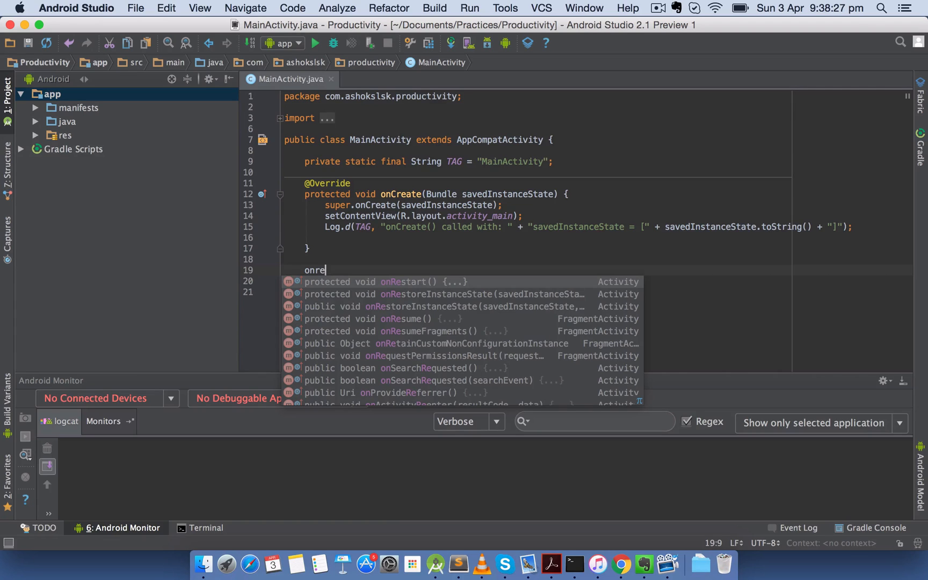
pyautogui.write('start() {')
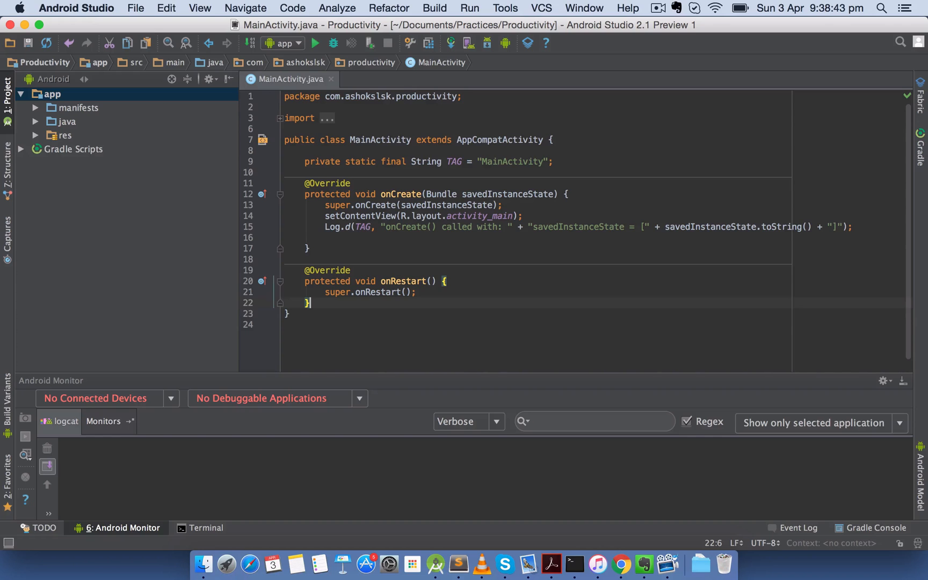
pyautogui.moveTo(308, 303); pyautogui.dragTo(304, 270)
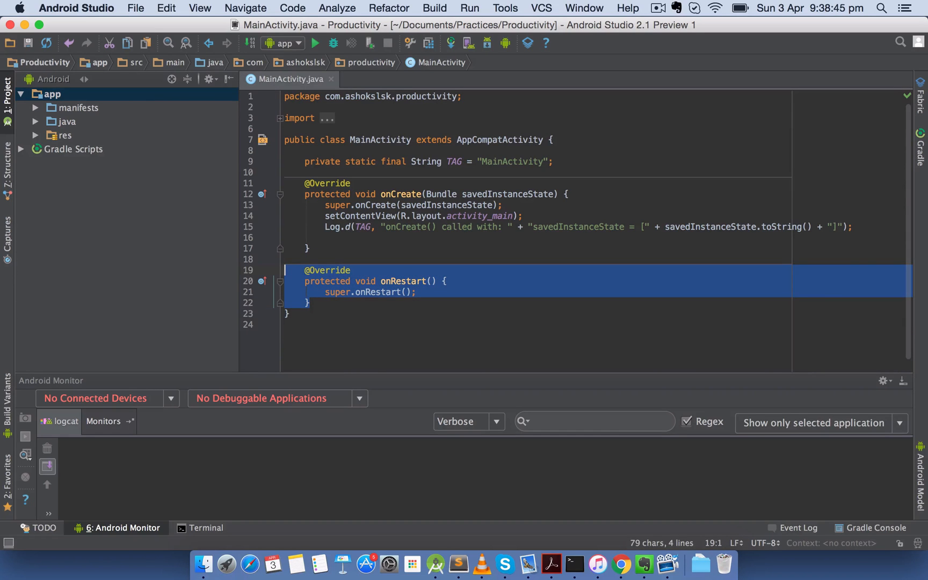
pyautogui.write('on')
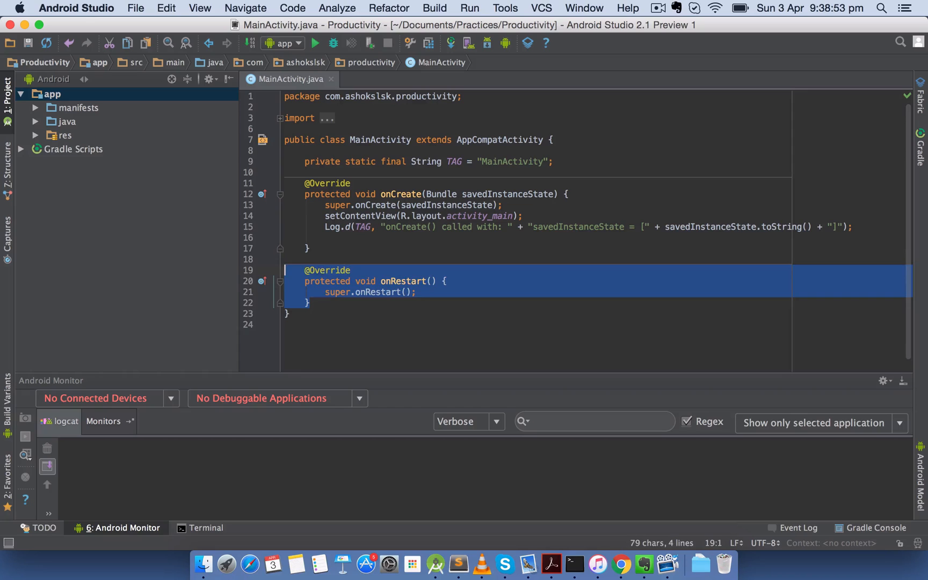
pyautogui.press('Delete')
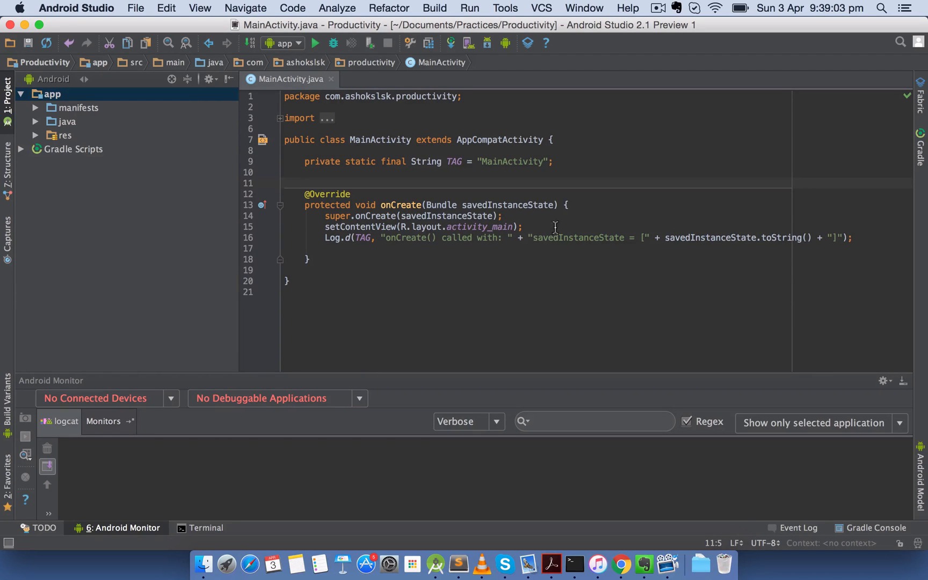
# - Expand the logd, logm and logi live templates into log calls inside onCreate
pyautogui.press('enter')
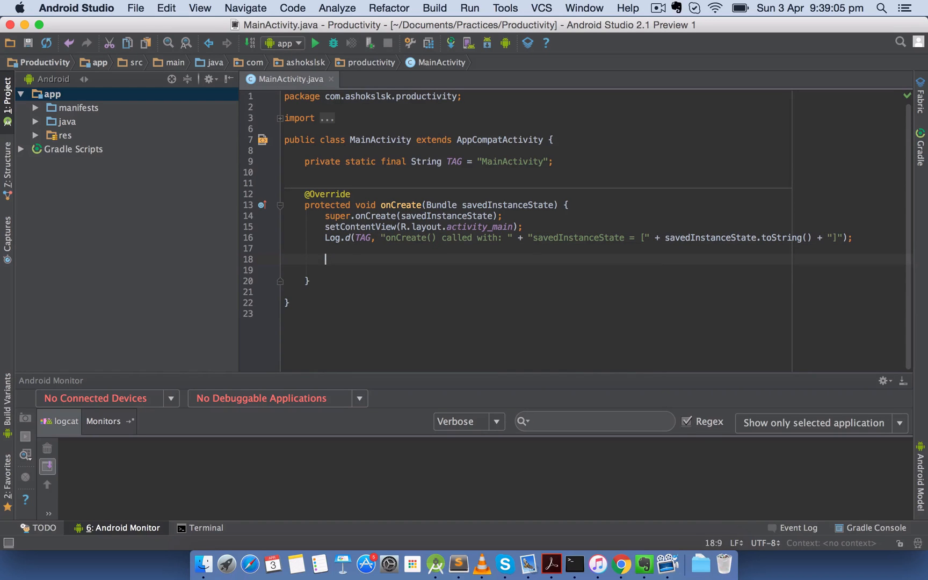
pyautogui.write('logd')
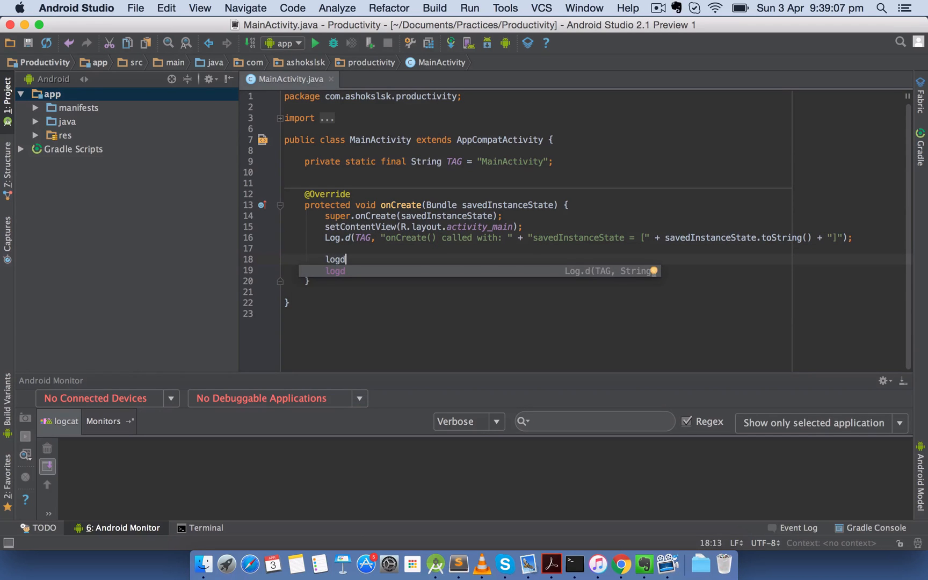
pyautogui.press('tab')
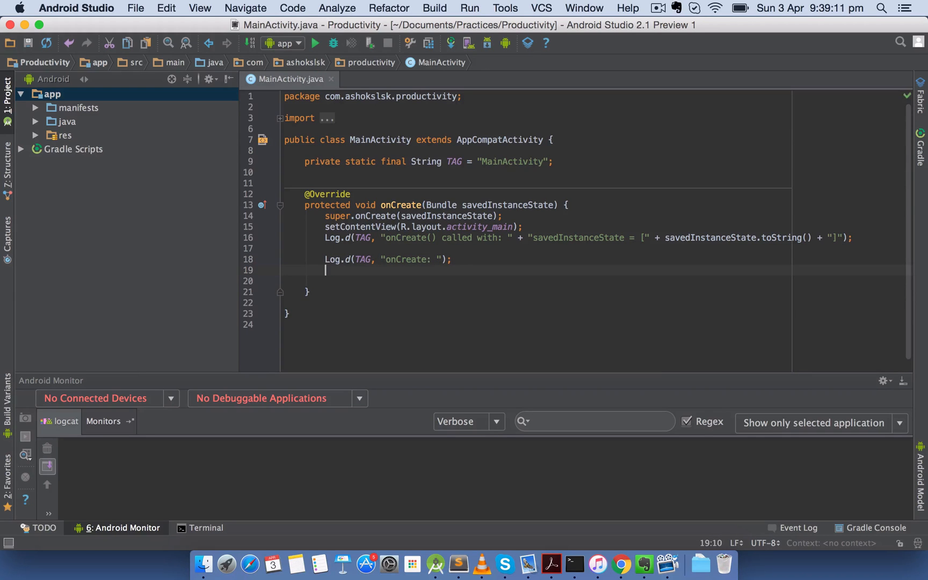
pyautogui.write('logm')
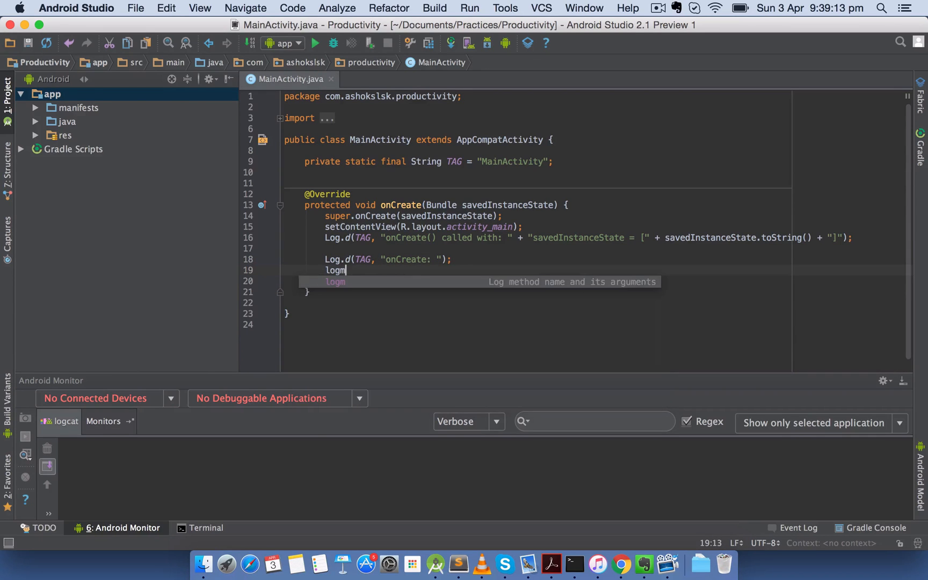
pyautogui.press('Tab')
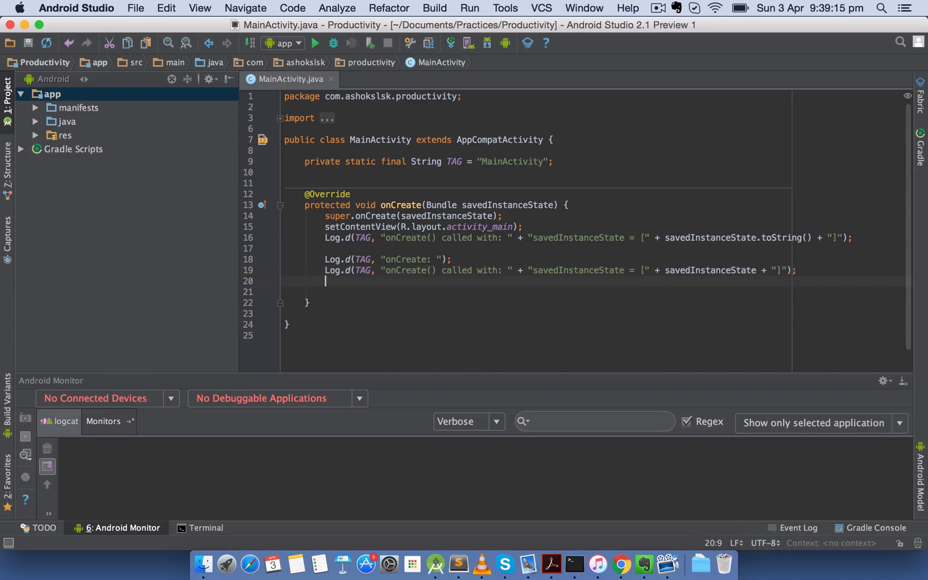
pyautogui.write('logi')
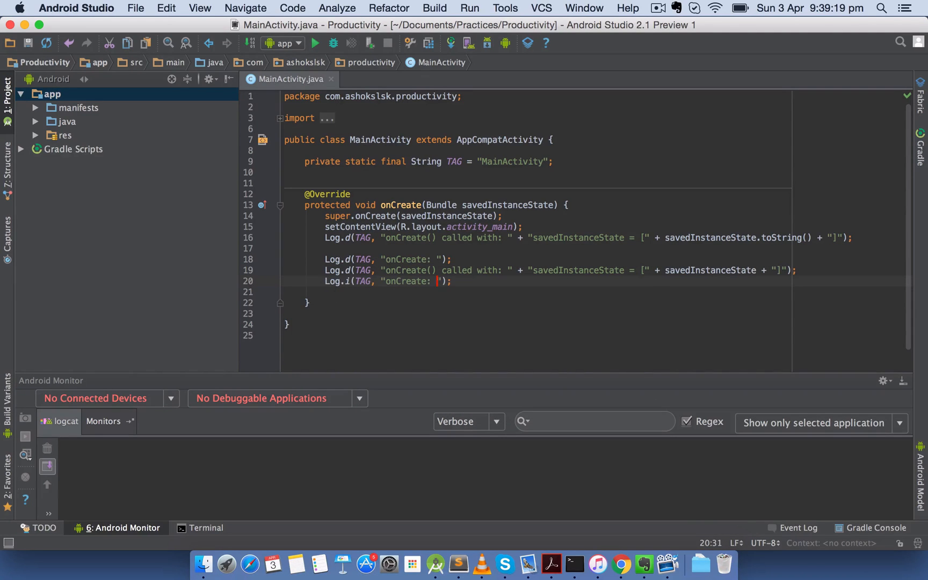
pyautogui.press('enter')
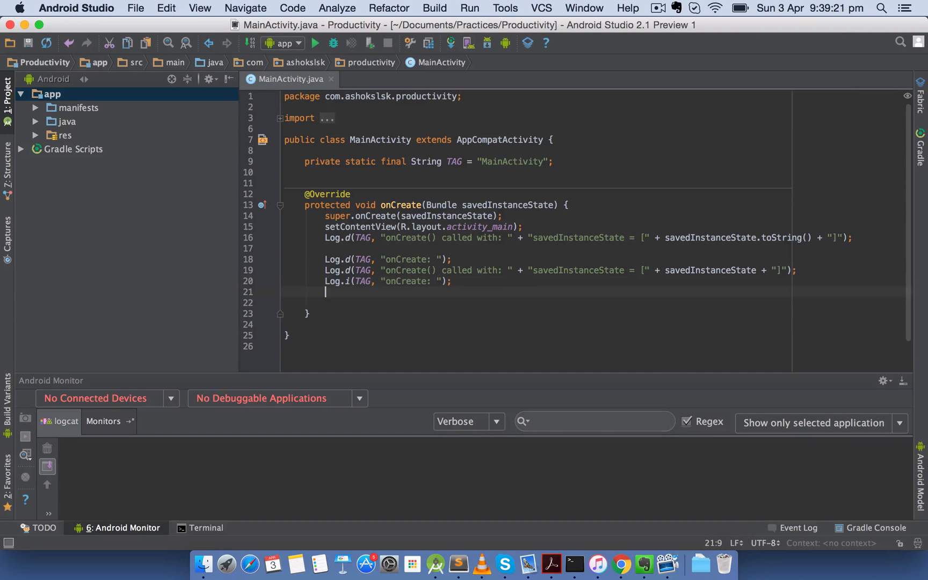
pyautogui.write('log')
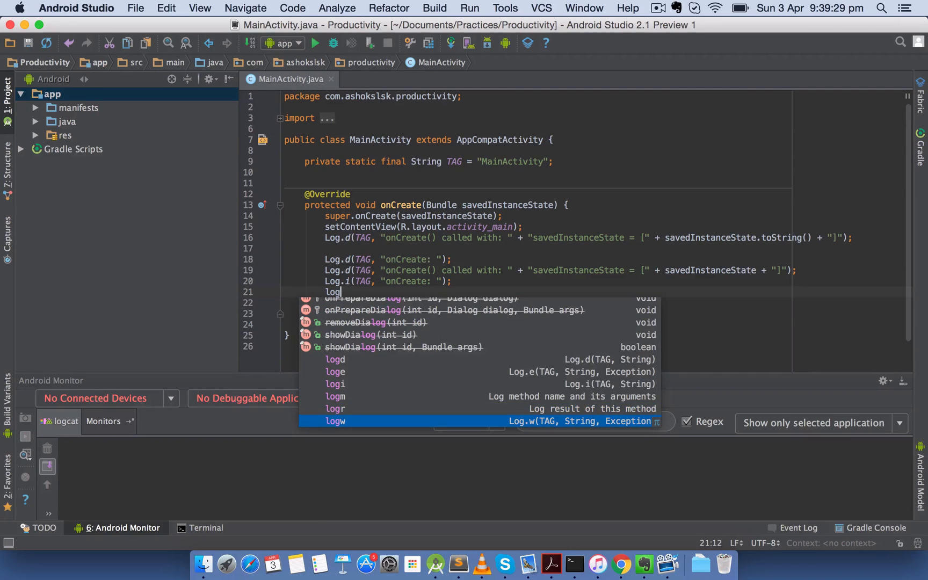
pyautogui.press('Escape')
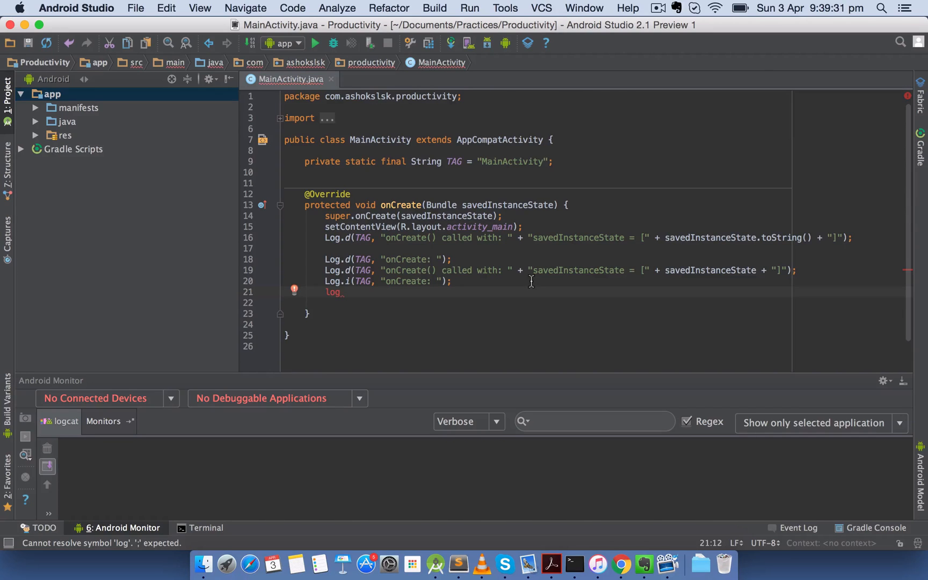
# - Delete all the log lines so onCreate keeps only super.onCreate and setContentView
pyautogui.moveTo(340, 238); pyautogui.dragTo(344, 291)
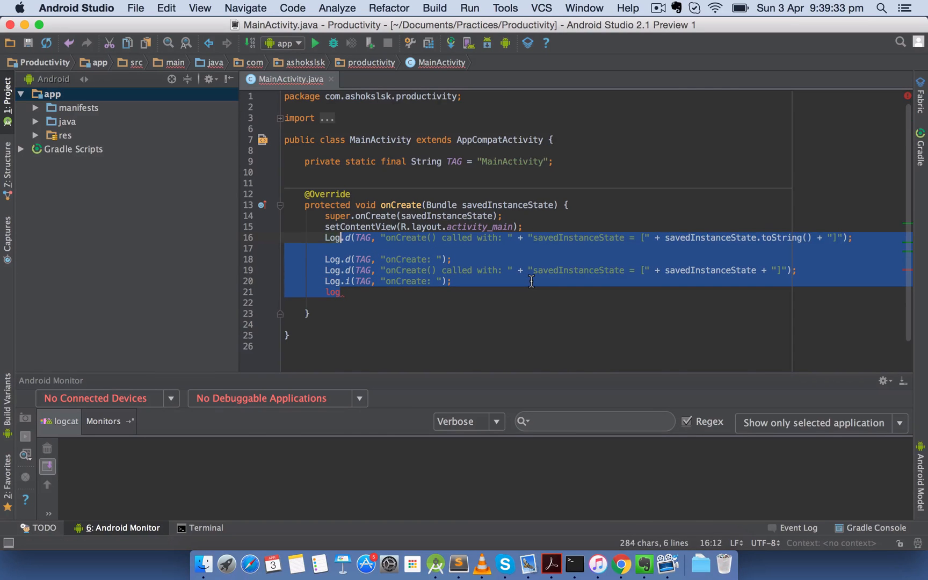
pyautogui.press('Delete')
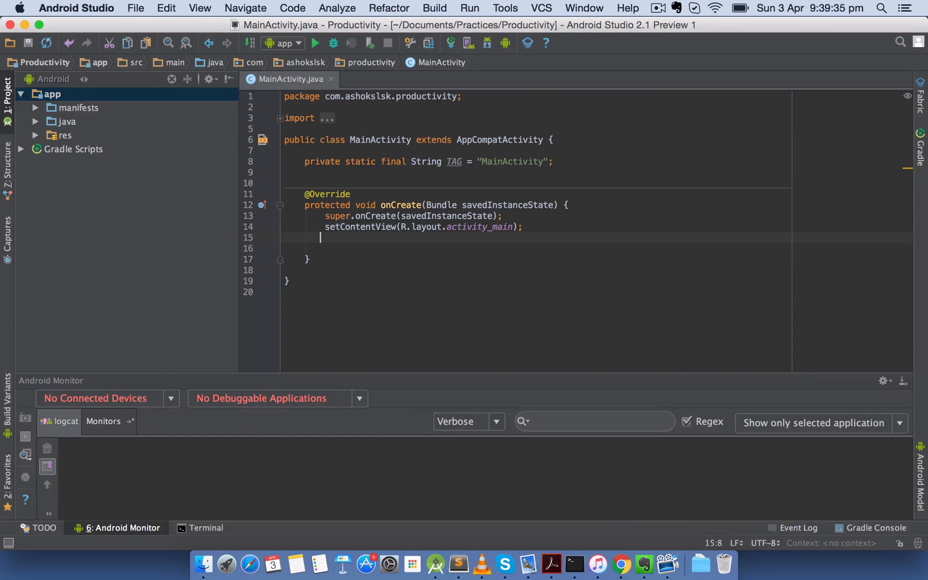
pyautogui.press('Backspace')
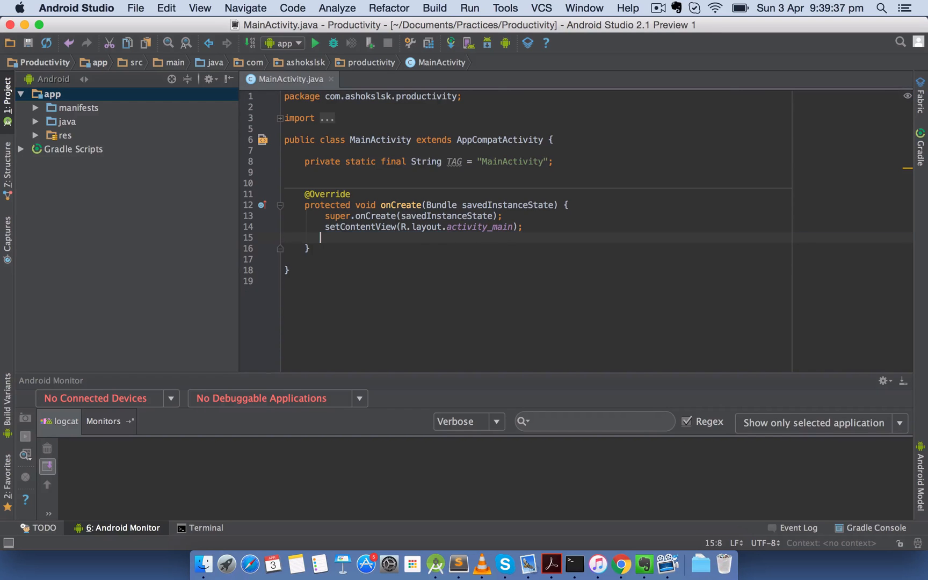
pyautogui.click(135, 8)
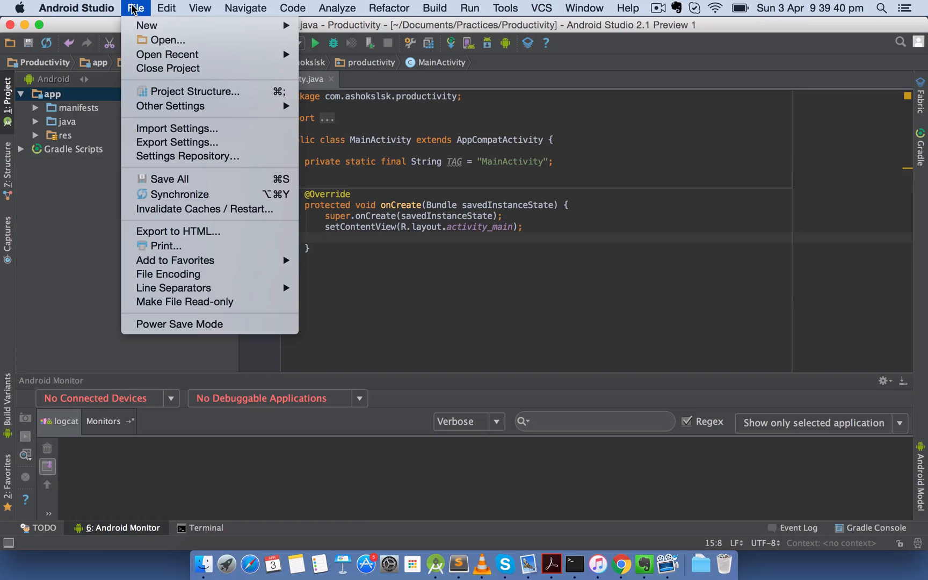
pyautogui.moveTo(146, 31)
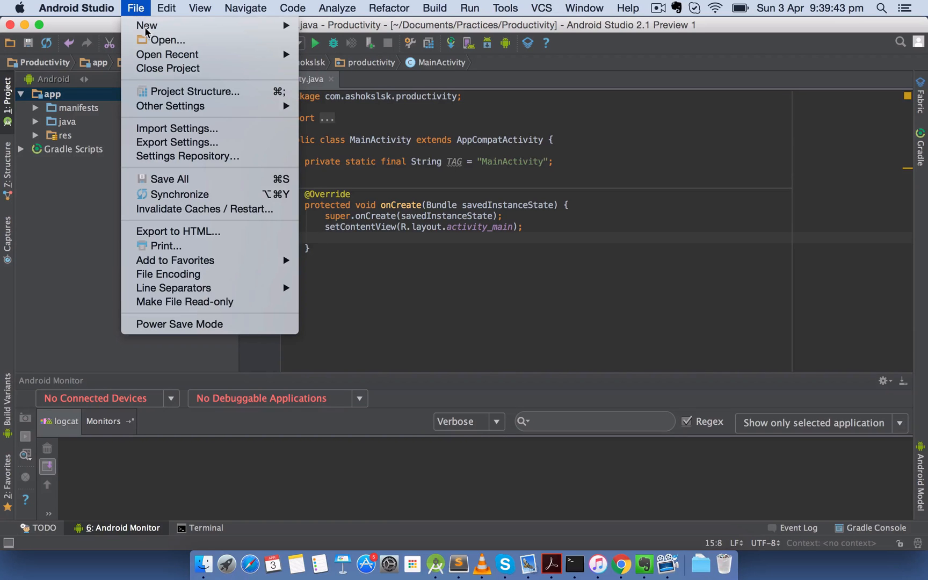
pyautogui.moveTo(171, 106)
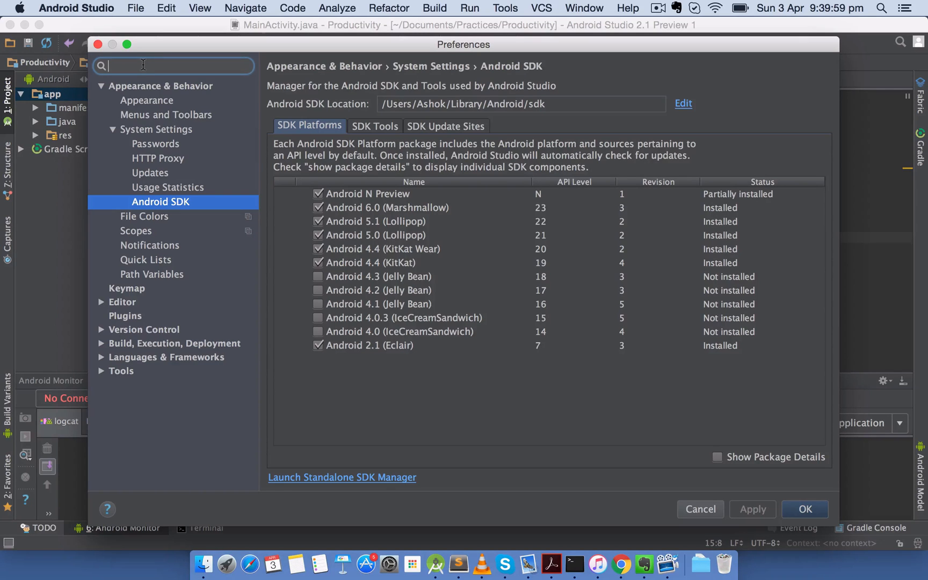
# - Go to Keymap in Preferences and filter its actions with 'gradl'
pyautogui.write('key')
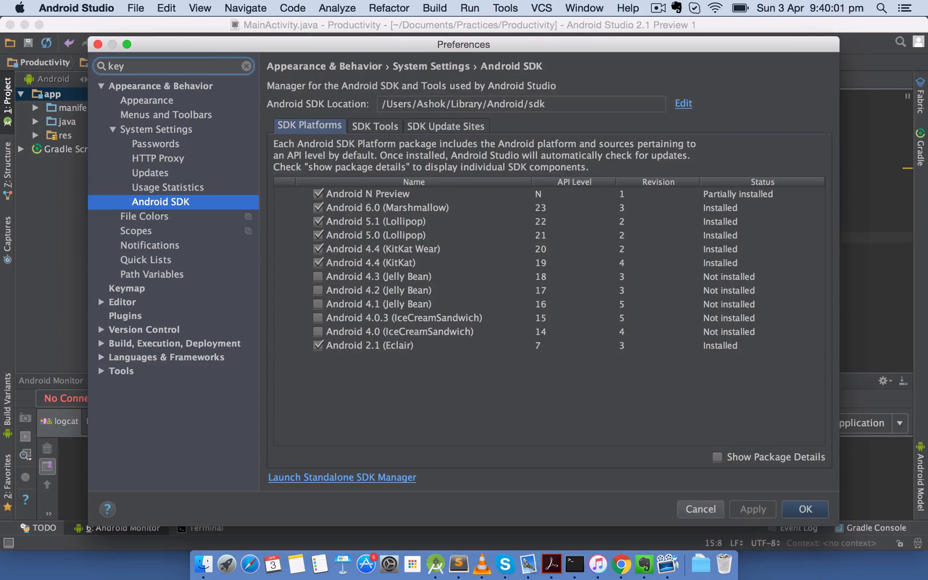
pyautogui.click(125, 113)
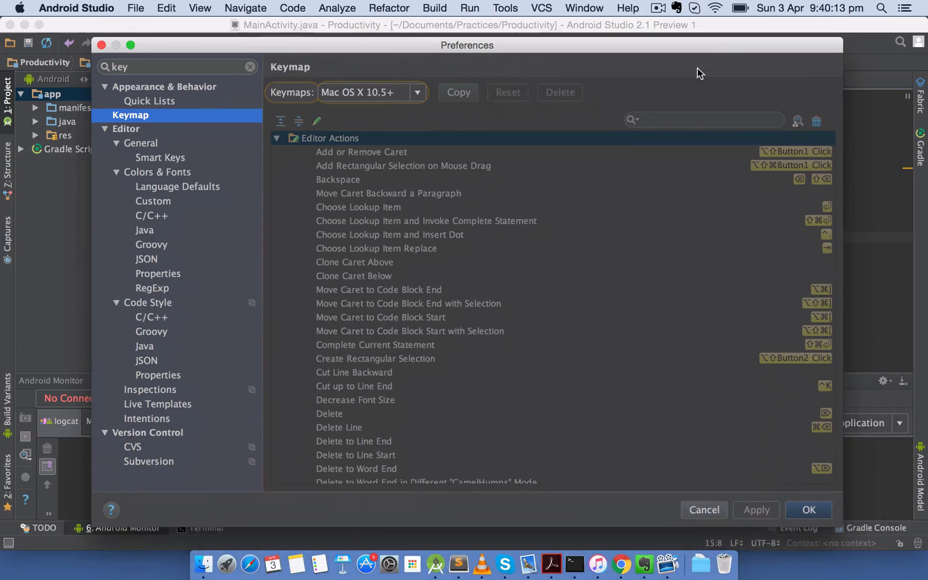
pyautogui.write('gradle')
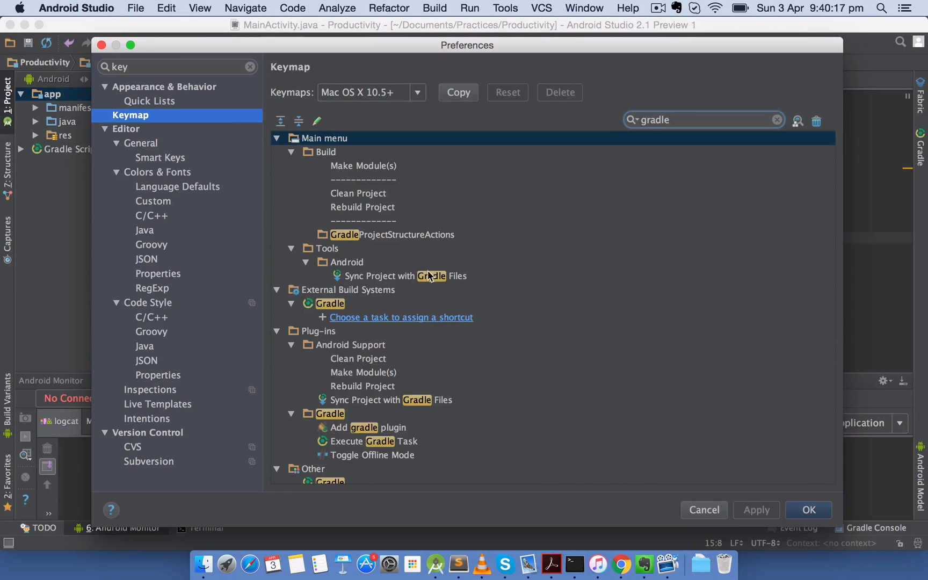
# - Select the Sync Project with Gradle Files action and bring up its shortcut options
pyautogui.click(405, 276)
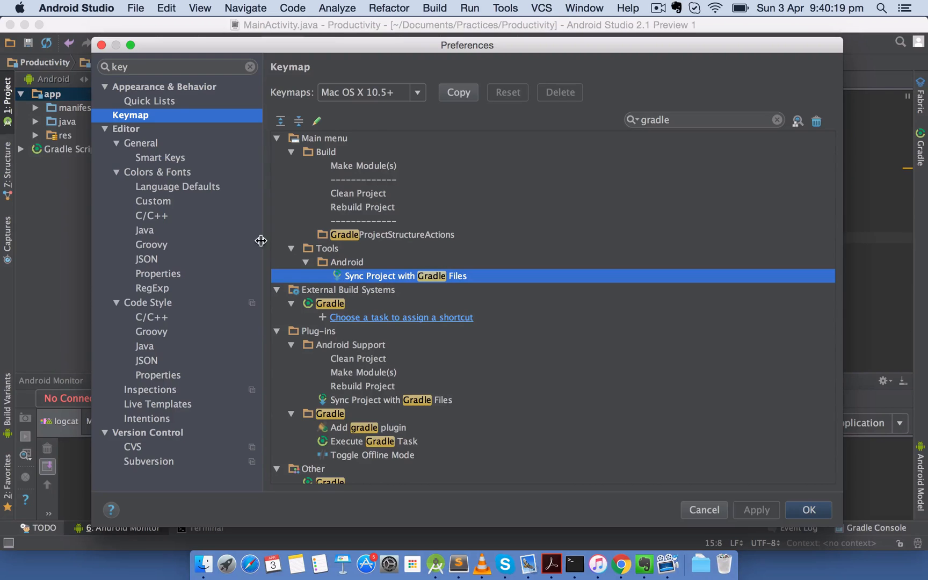
pyautogui.moveTo(395, 348)
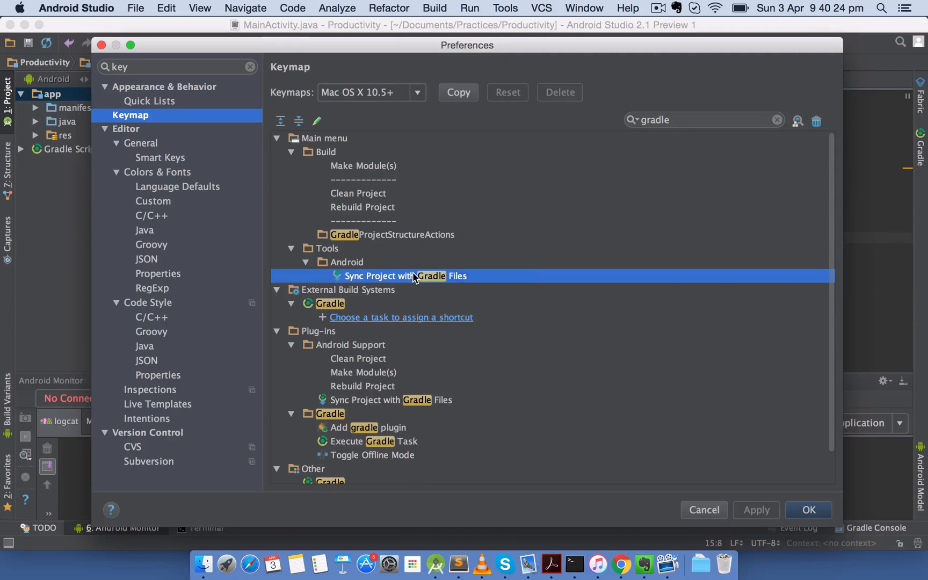
pyautogui.rightClick(404, 276)
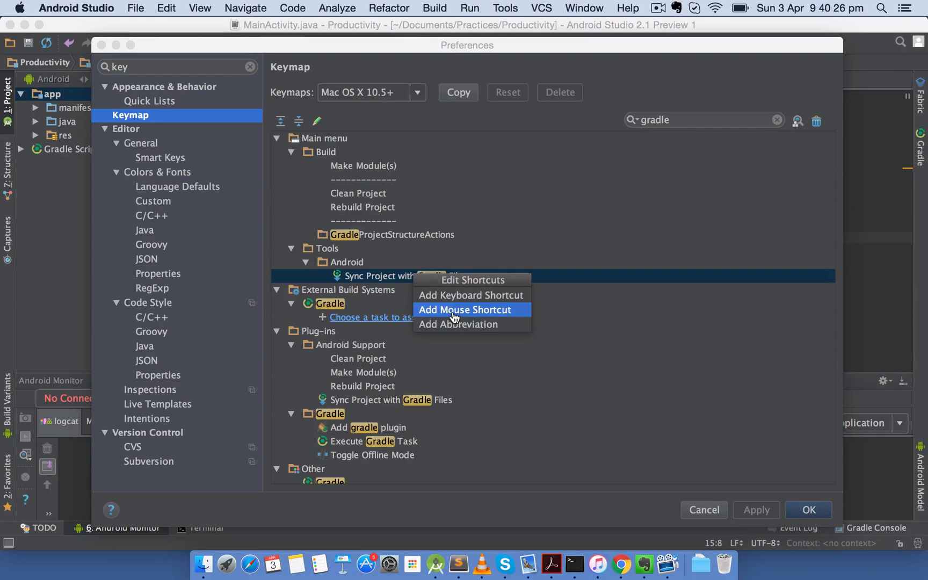
pyautogui.moveTo(467, 295)
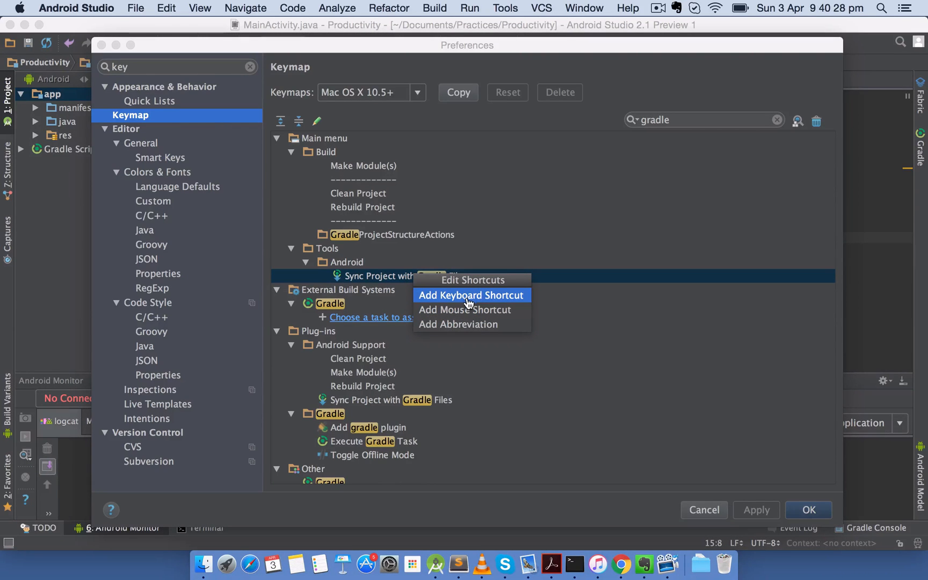
# - Assign Ctrl+Cmd+P to Sync Project with Gradle Files and save the copied keymap preferences
pyautogui.click(471, 294)
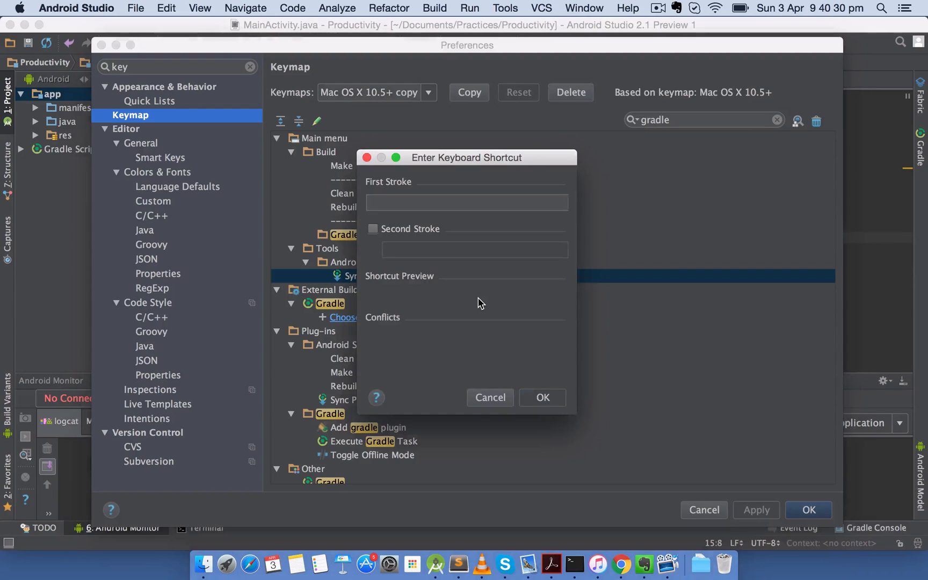
pyautogui.click(466, 202)
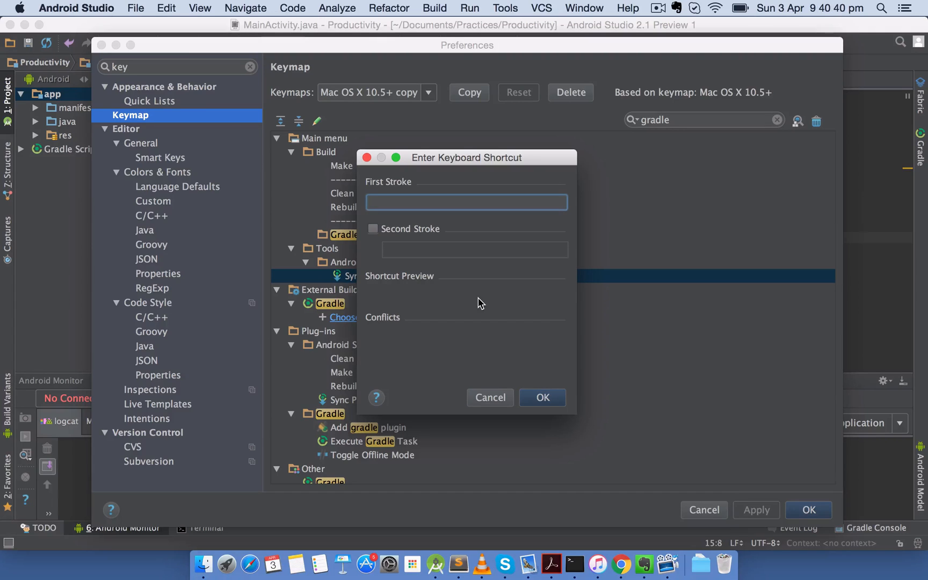
pyautogui.press('ctrl+cmd+p')
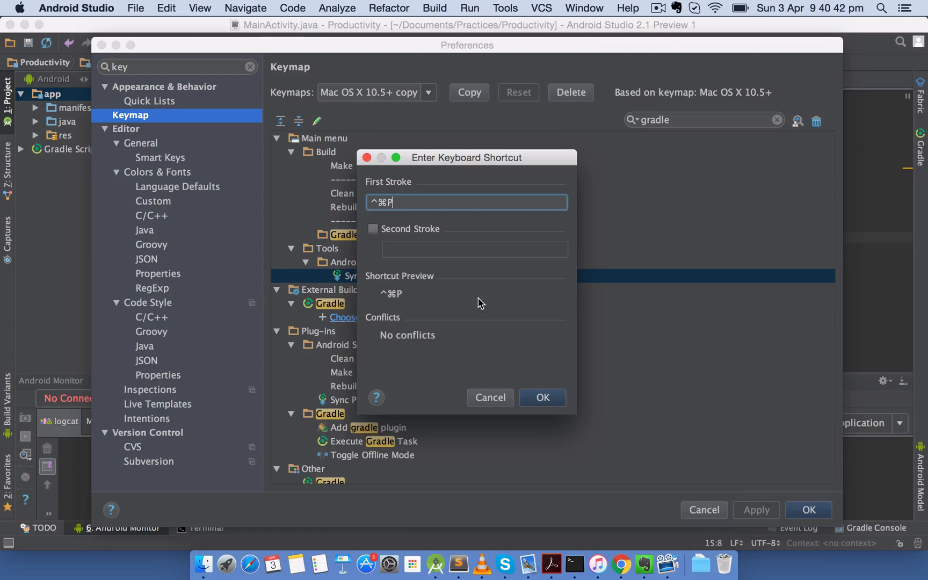
pyautogui.moveTo(541, 397)
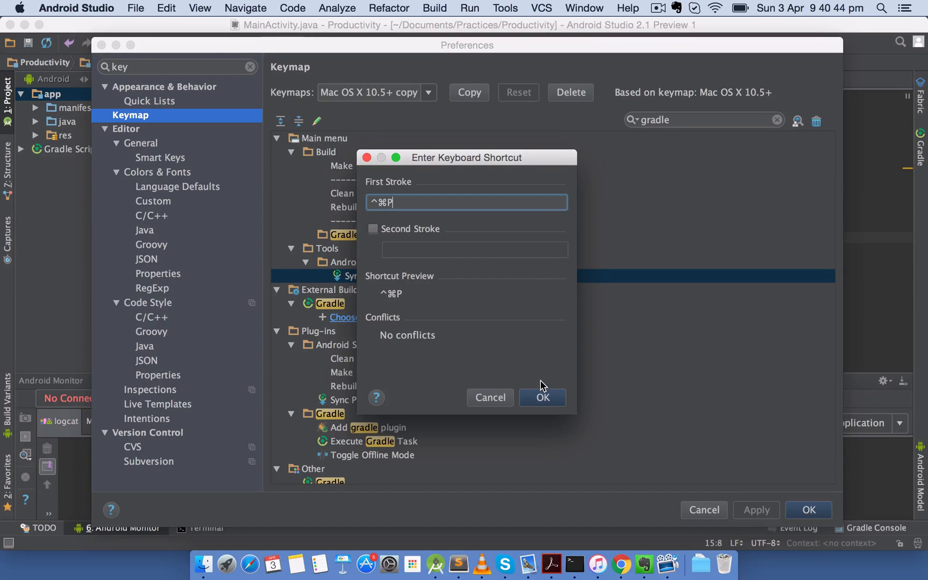
pyautogui.click(542, 397)
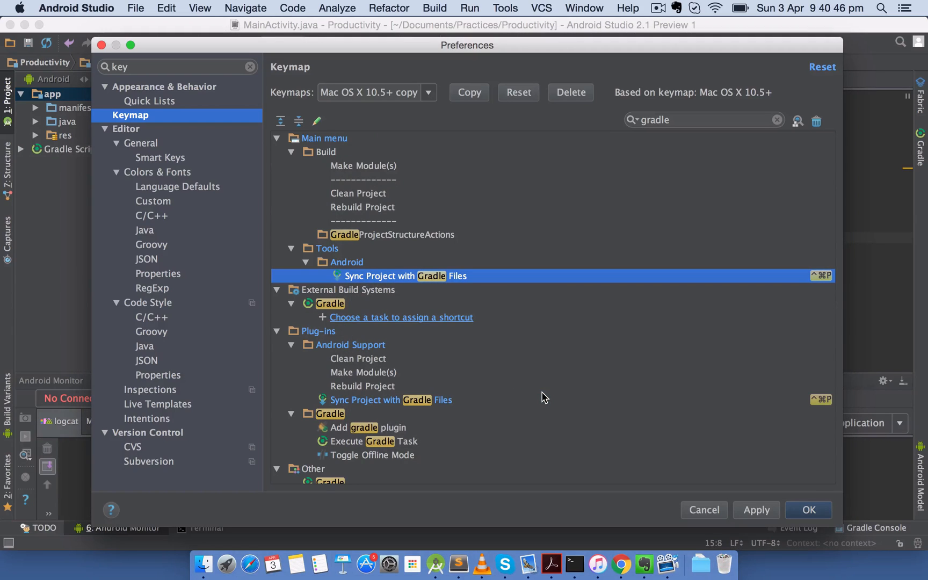
pyautogui.click(808, 508)
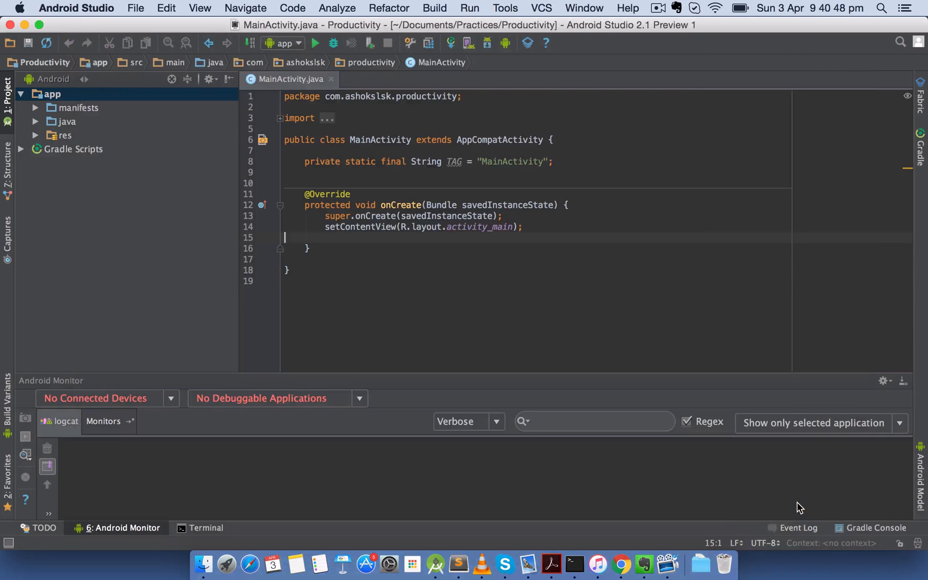
# - Add a '//hi there' comment to build.gradle (Module: app) and sync with Ctrl+Cmd+P
pyautogui.click(72, 149)
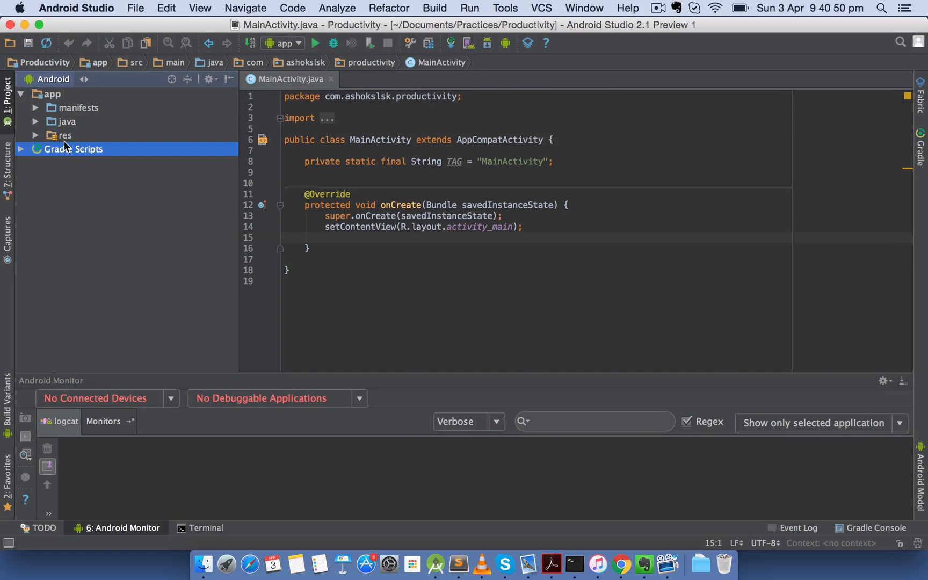
pyautogui.doubleClick(117, 176)
pyautogui.write('//')
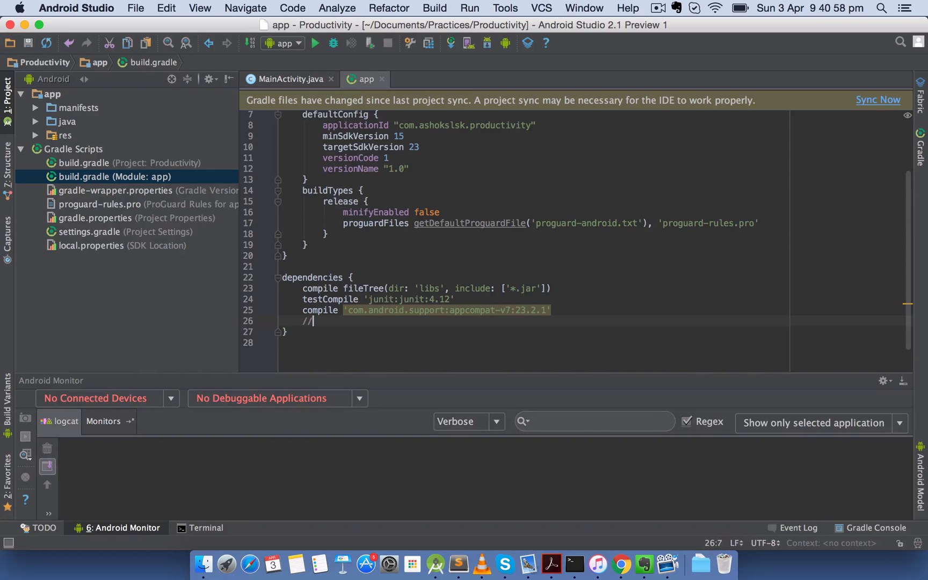
pyautogui.write('hi there')
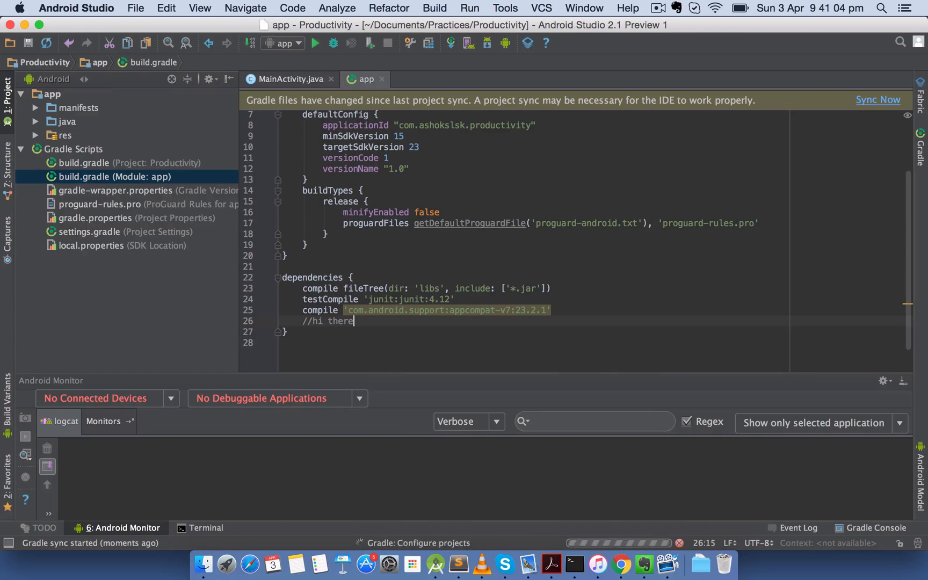
pyautogui.click(878, 99)
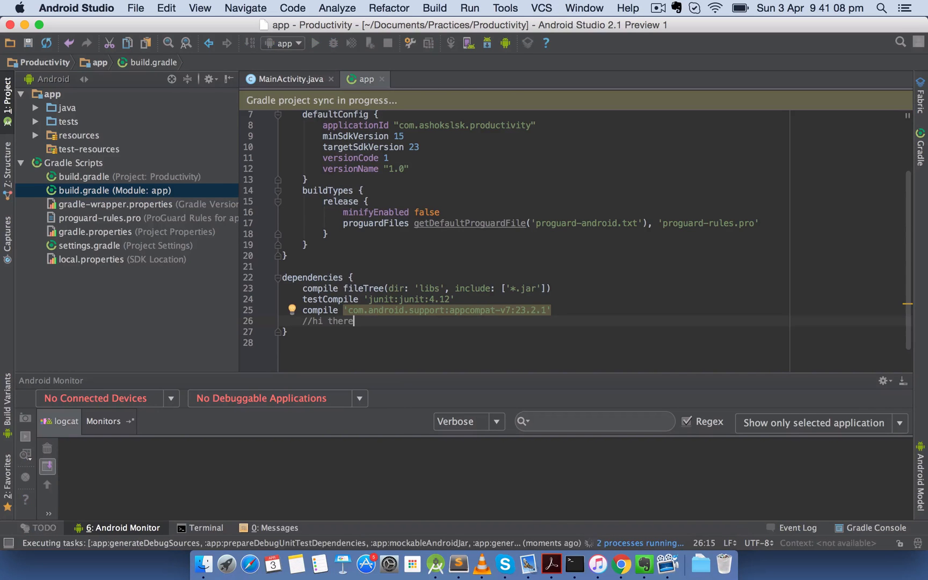
pyautogui.click(76, 7)
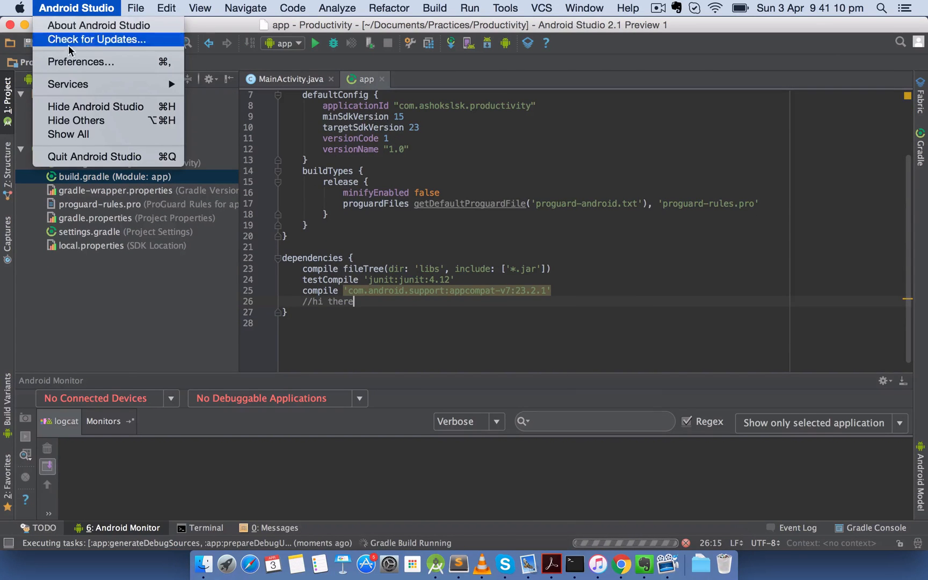
# - Reopen Preferences on Keymap and scroll through the copied keymap's action list
pyautogui.click(80, 61)
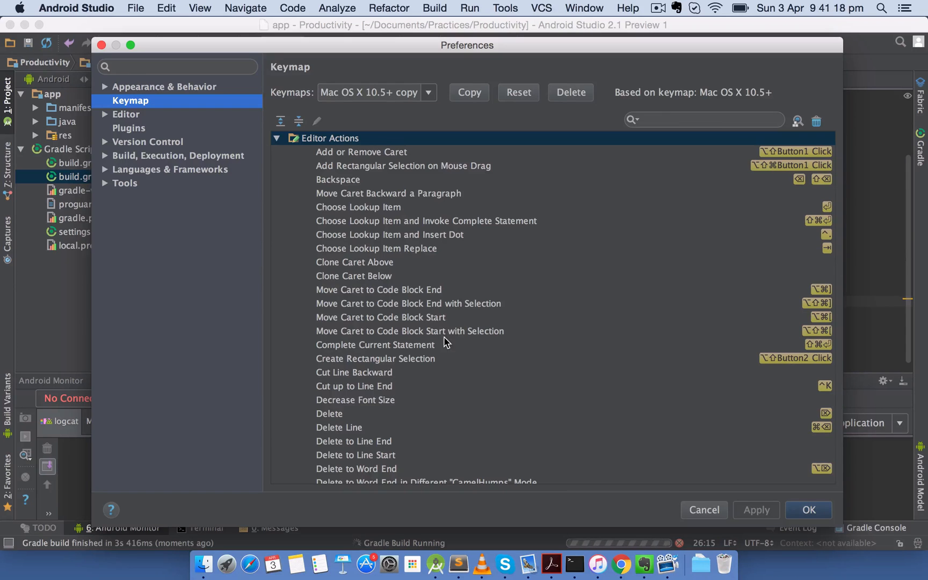
pyautogui.scroll(-3)
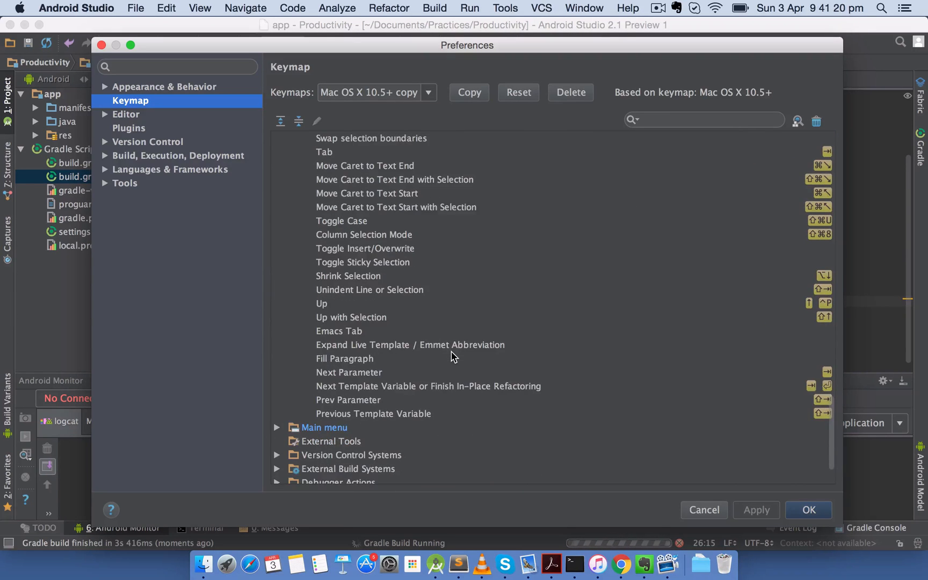
pyautogui.scroll(-3)
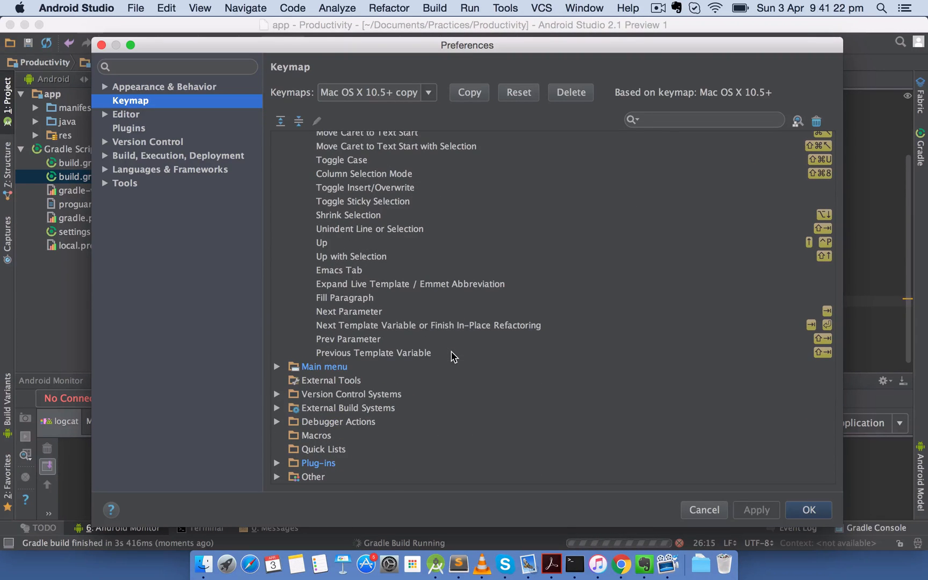
pyautogui.moveTo(28, 23)
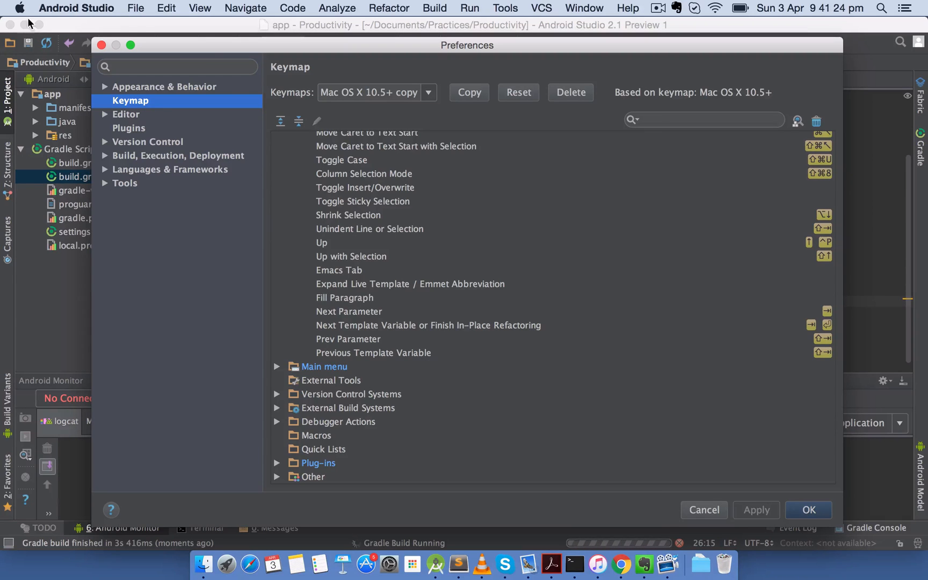